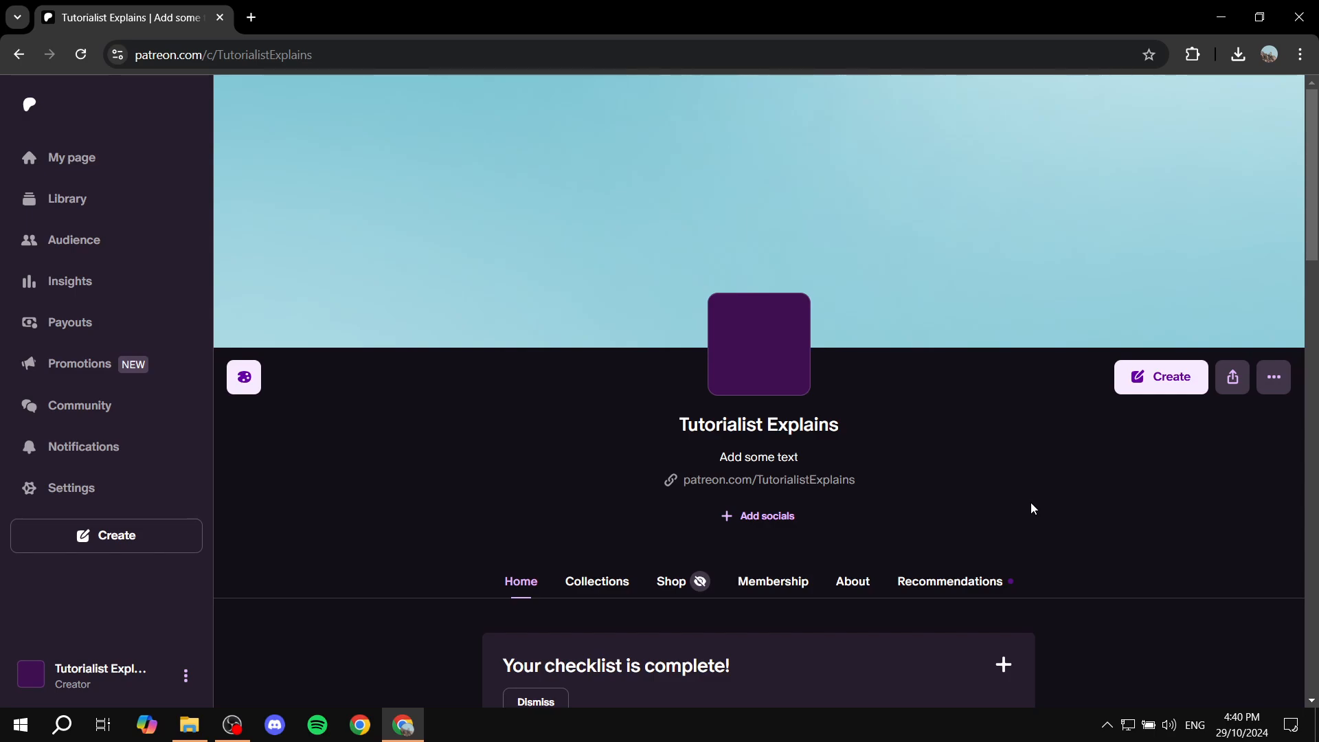
pyautogui.moveTo(672, 580)
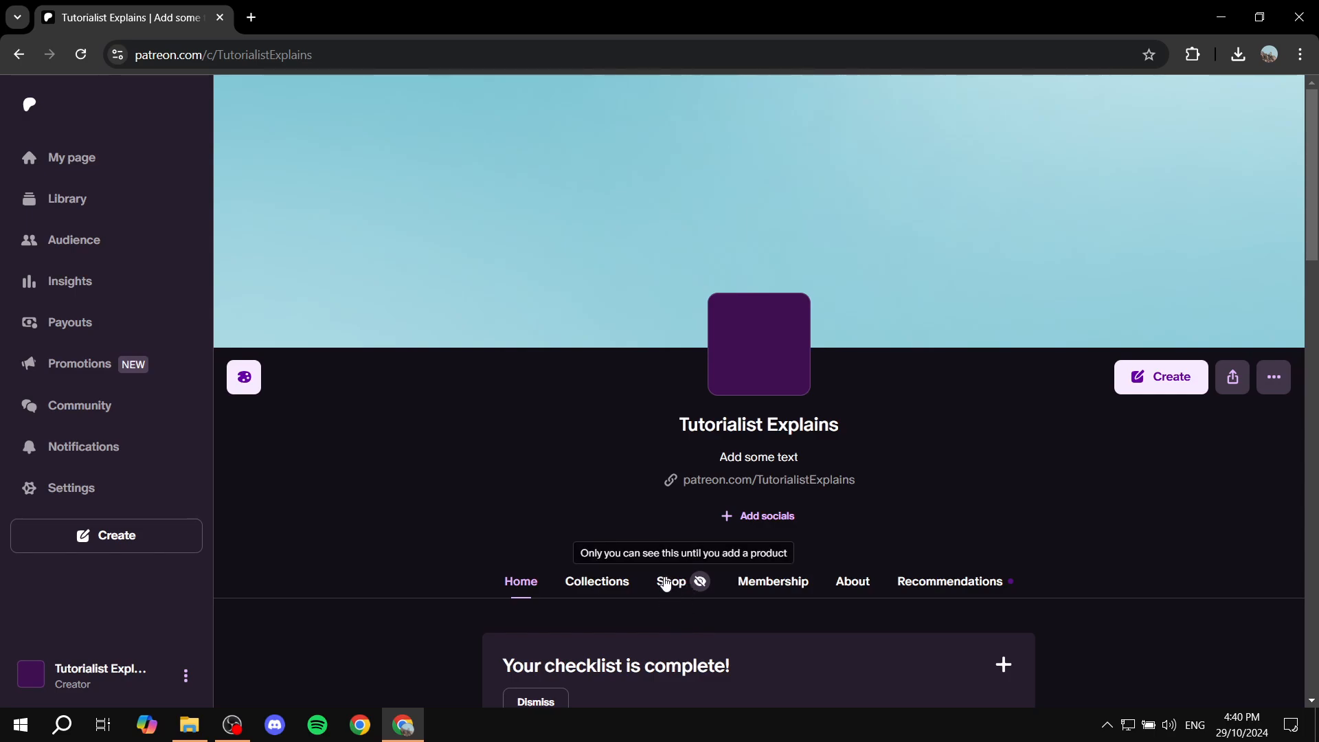
pyautogui.moveTo(671, 581)
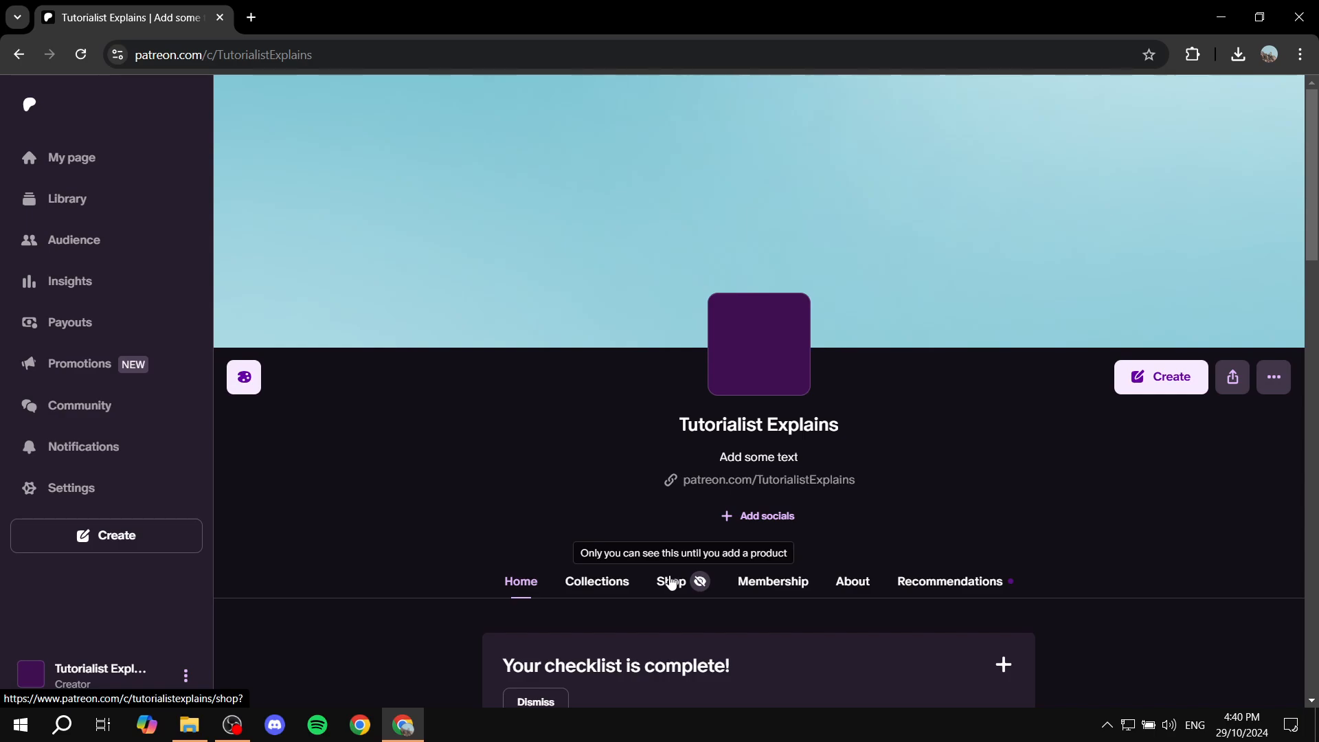
# Enter editing mode on the creator page, leaving unpublished changes pending.
pyautogui.click(243, 377)
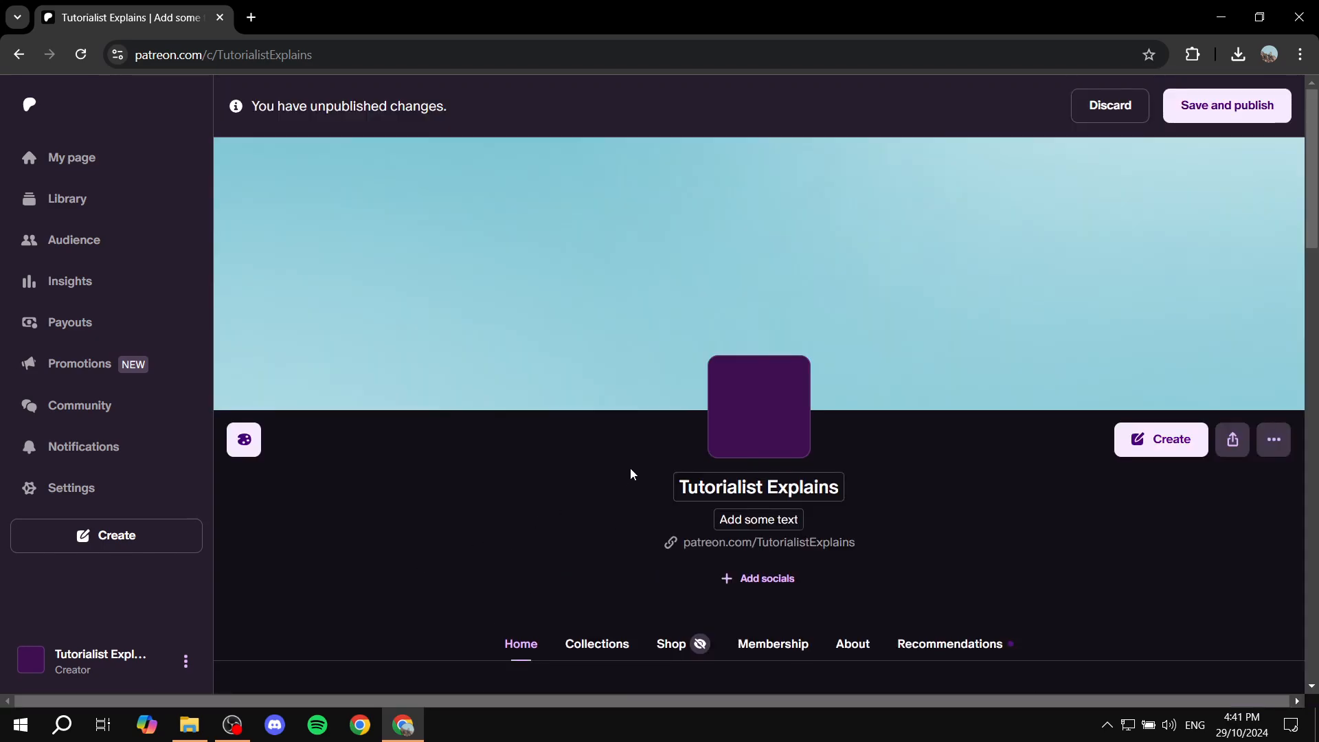
pyautogui.moveTo(757, 263)
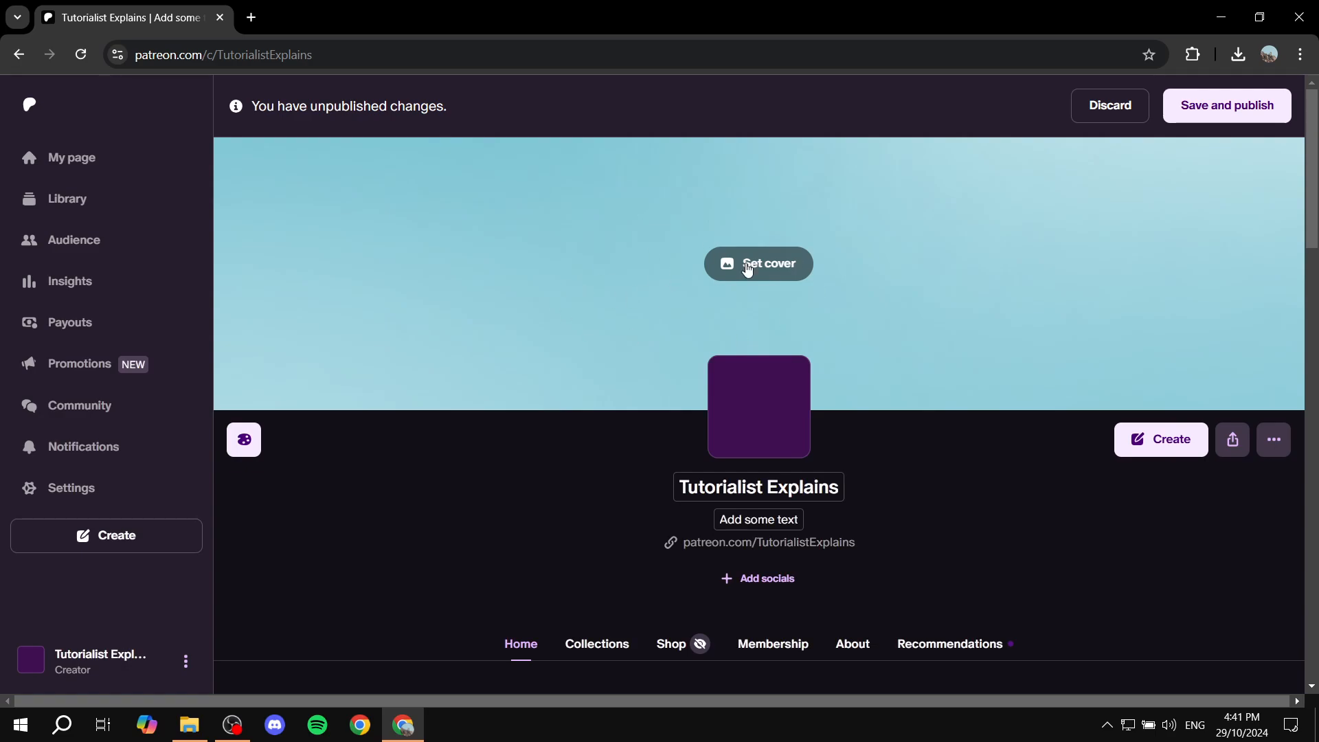
# Scroll the creator page back down to the tabs row after leaving the editor.
pyautogui.scroll(-3)
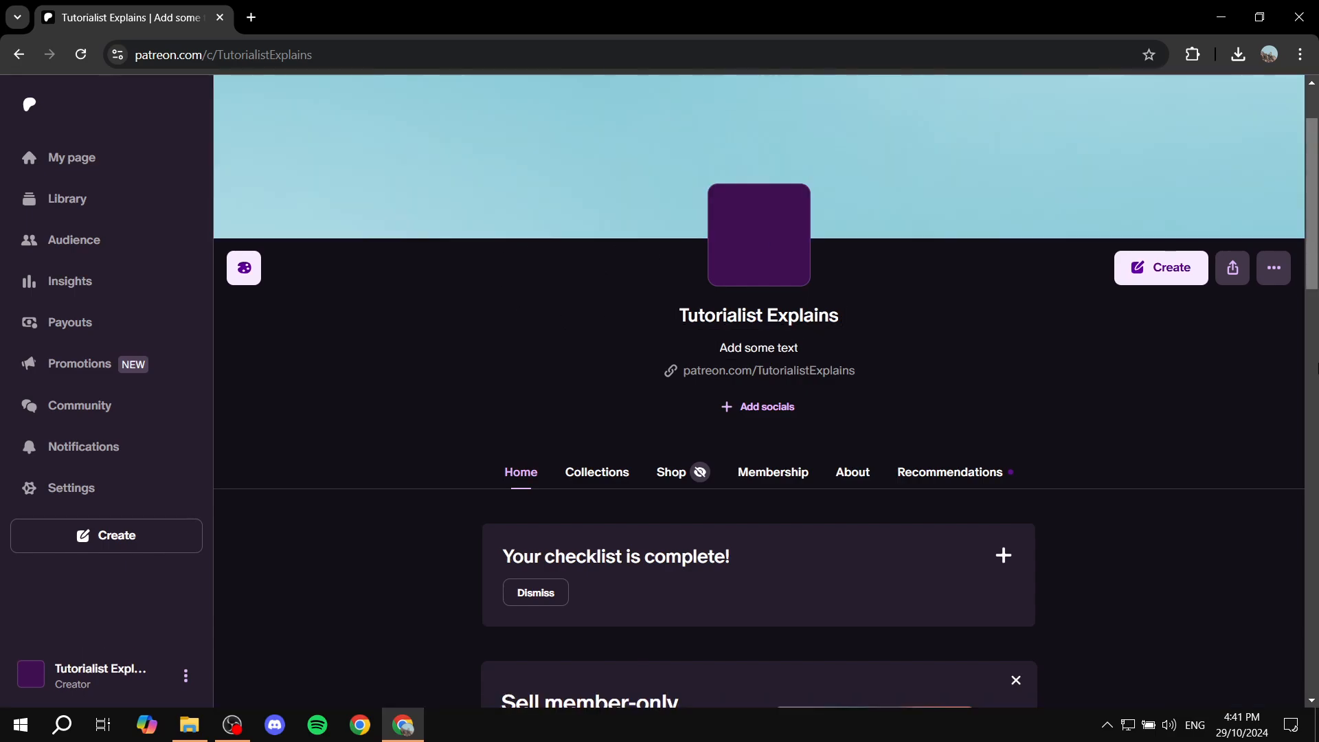
pyautogui.moveTo(544, 529)
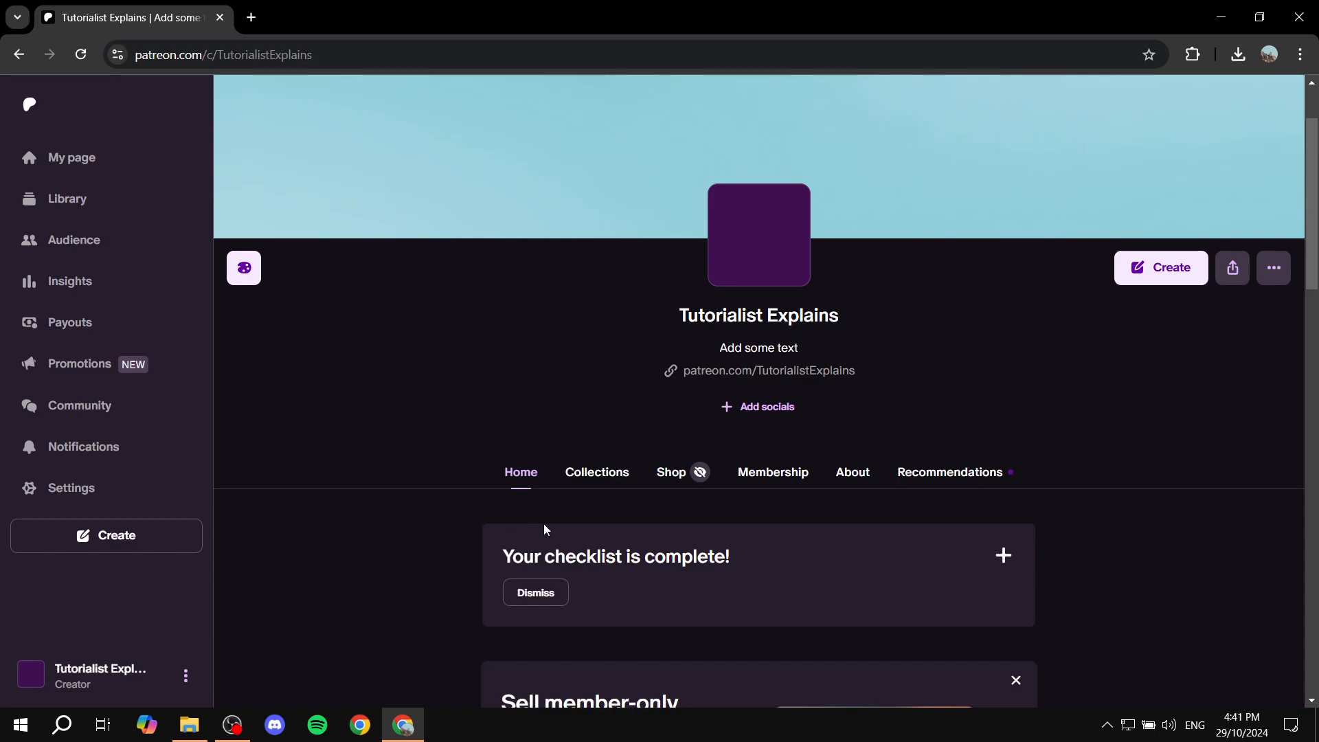
pyautogui.moveTo(830, 555)
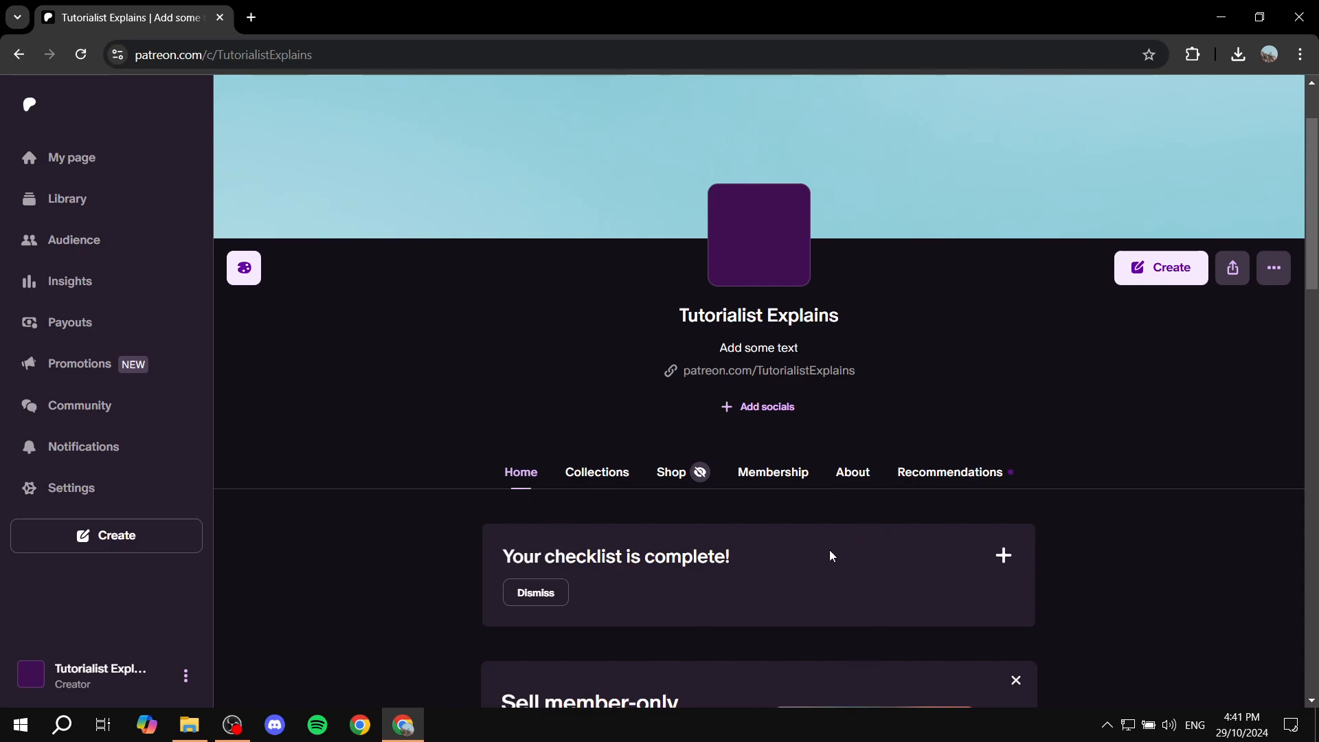
pyautogui.moveTo(1251, 511)
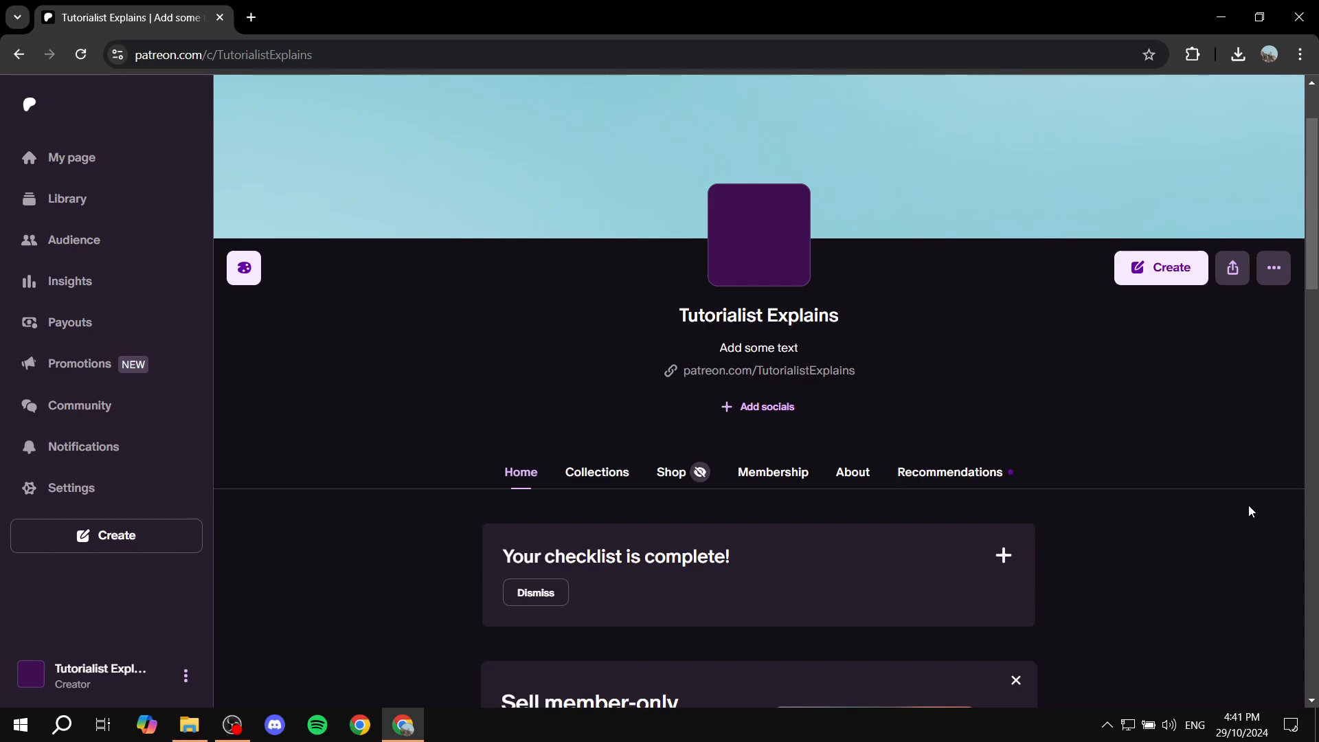
pyautogui.moveTo(1159, 596)
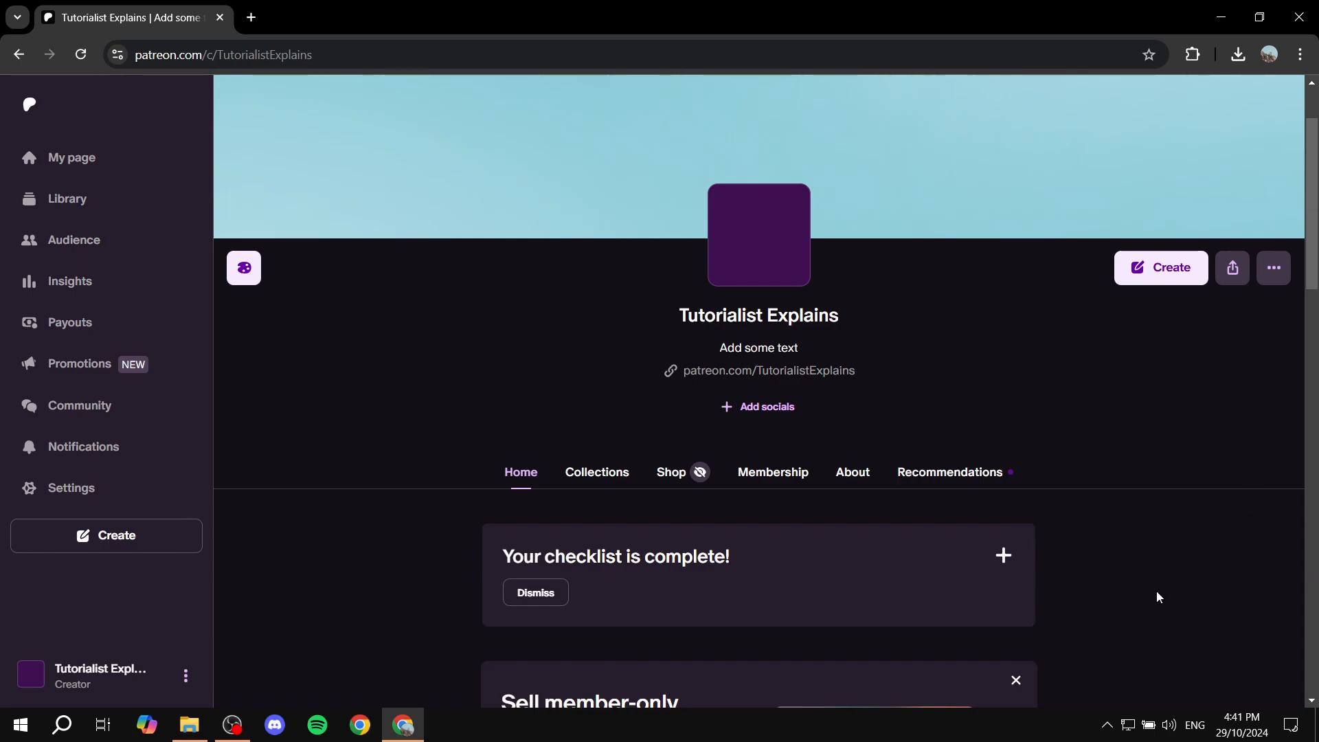
pyautogui.moveTo(672, 471)
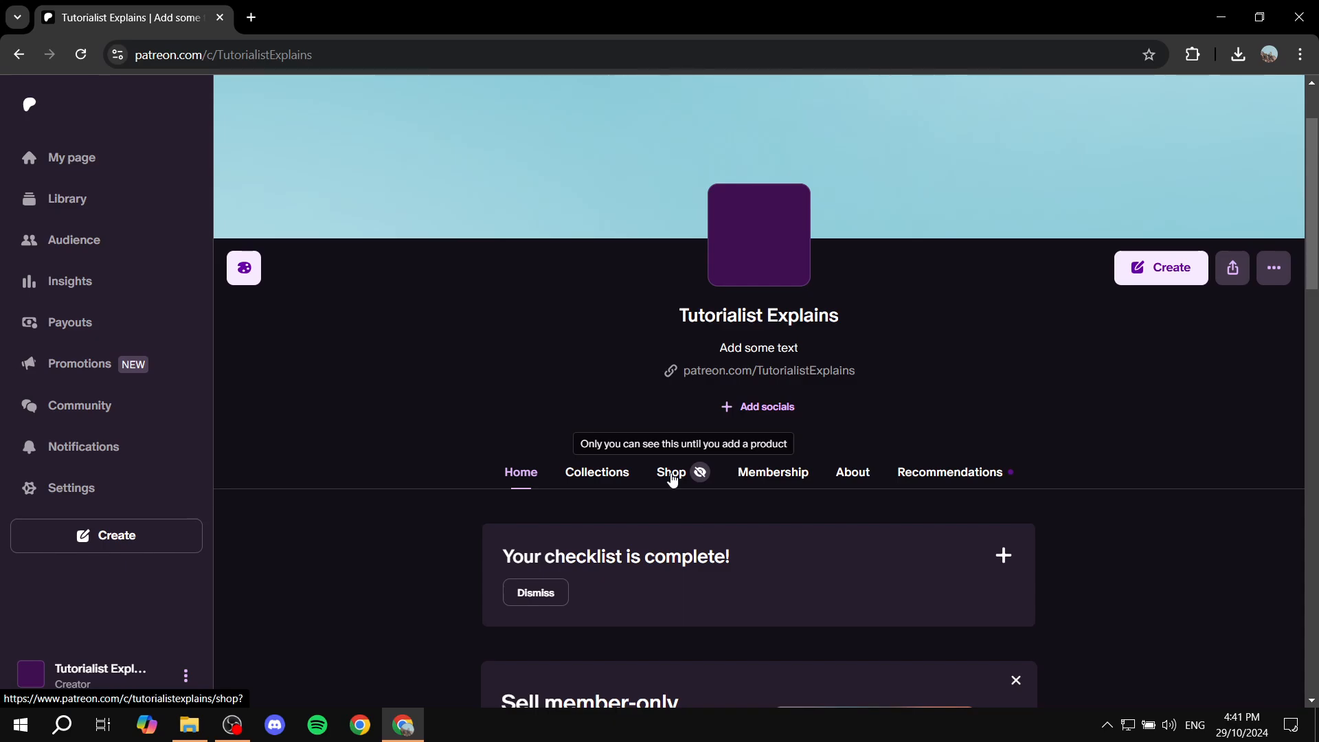
# From the Shop section, start a blank 'Add new digital product' form.
pyautogui.click(670, 471)
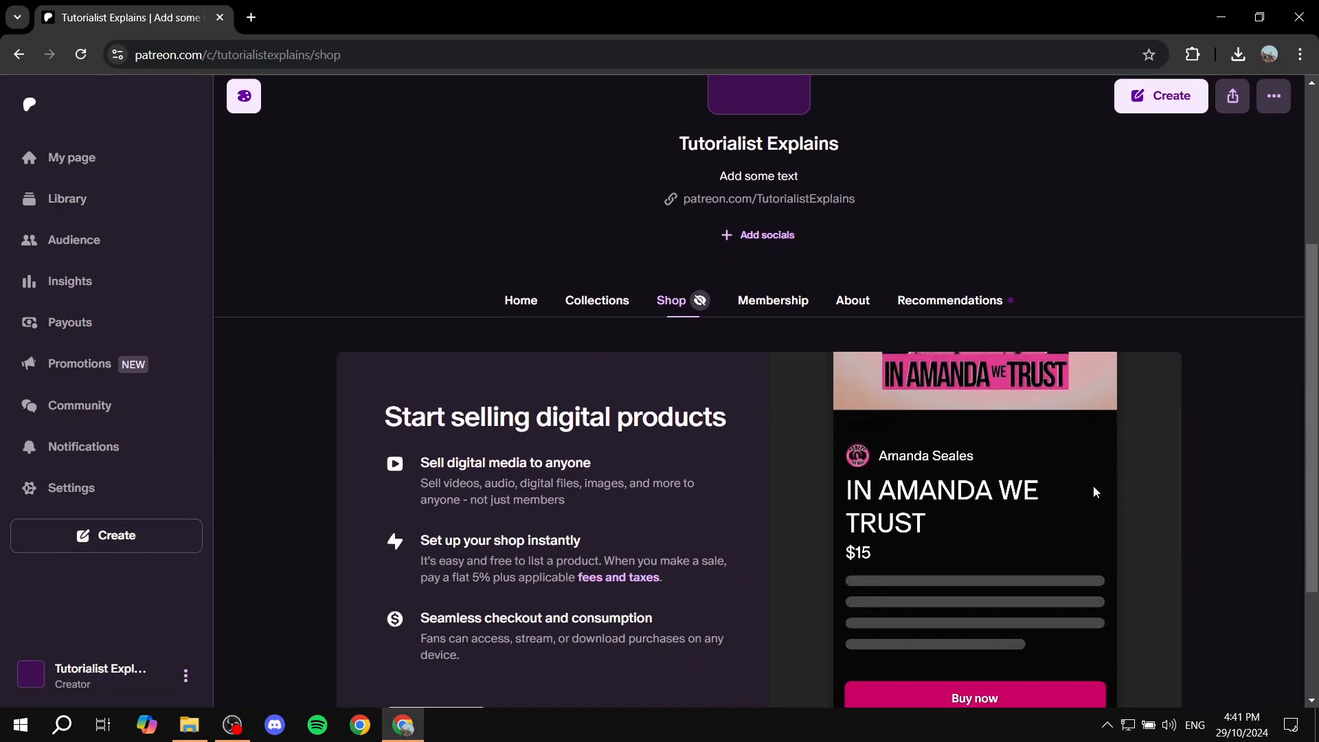
pyautogui.click(973, 698)
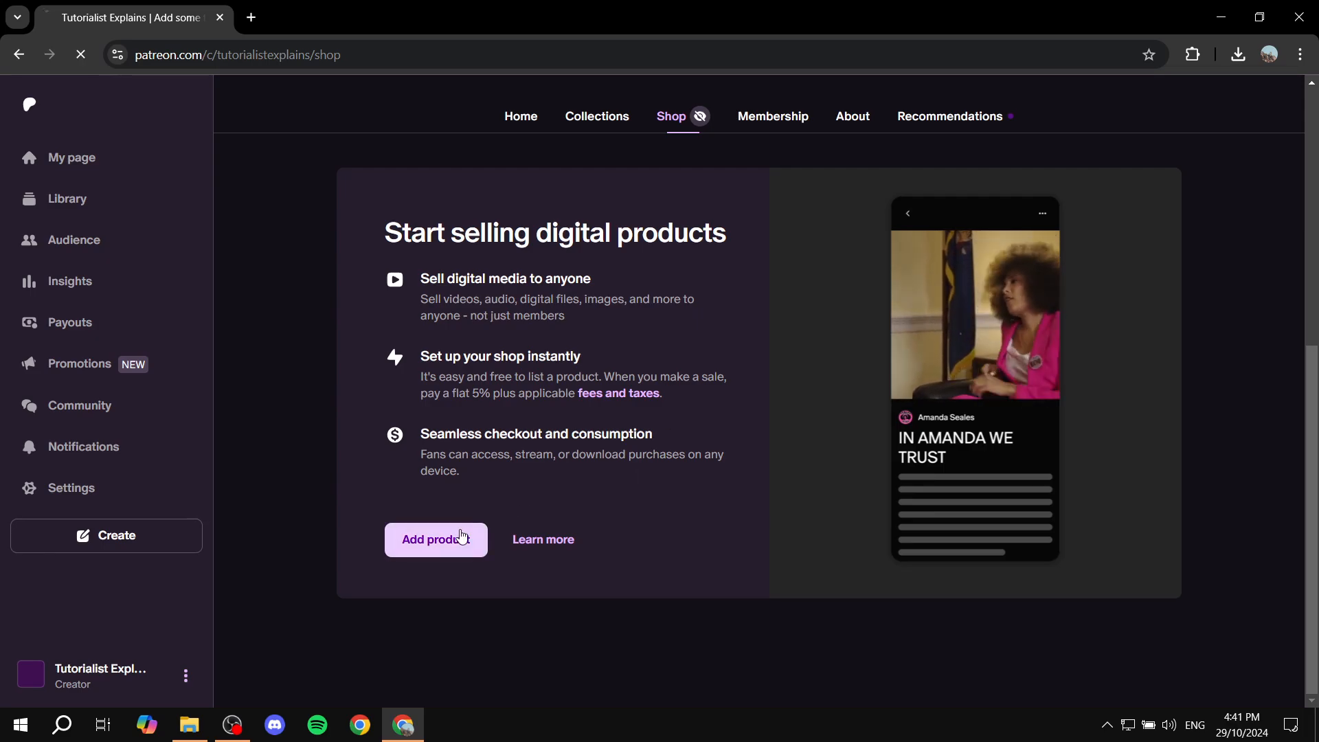
pyautogui.click(436, 538)
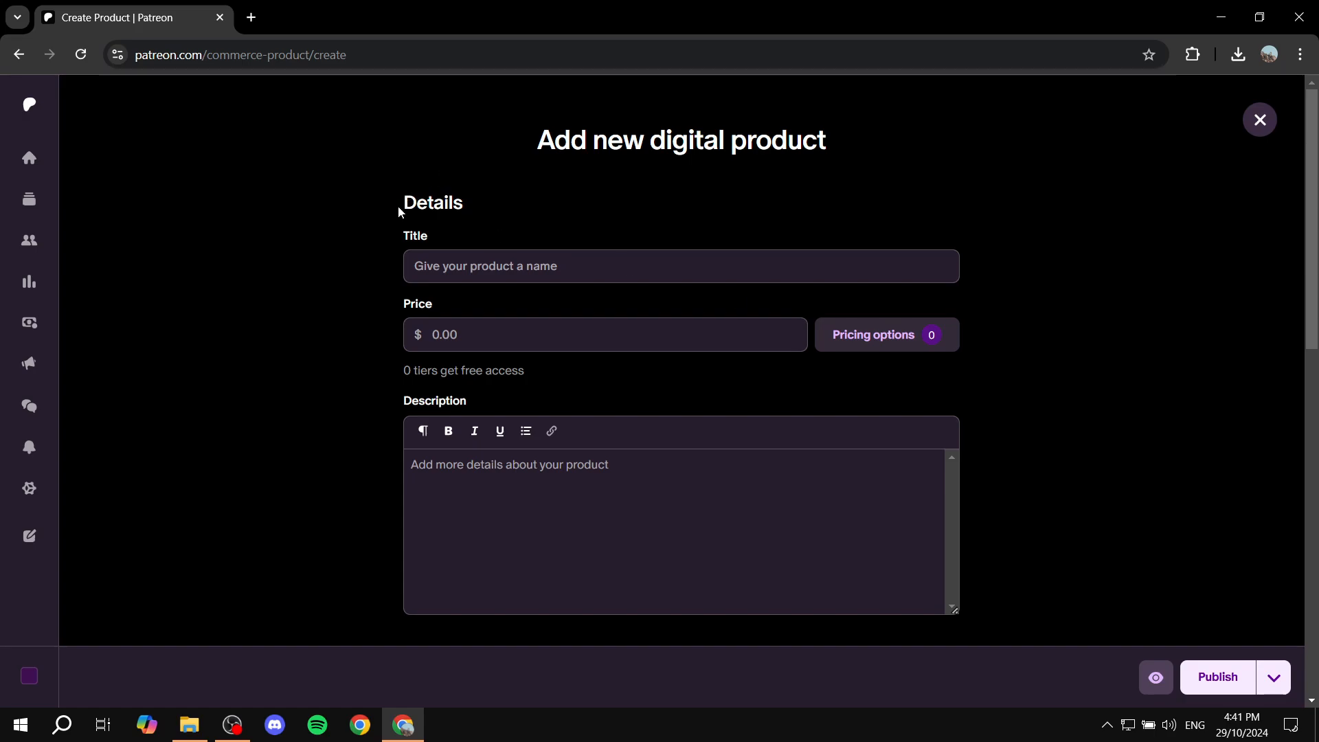
# Title the new digital product 'Sample PDF'.
pyautogui.click(680, 266)
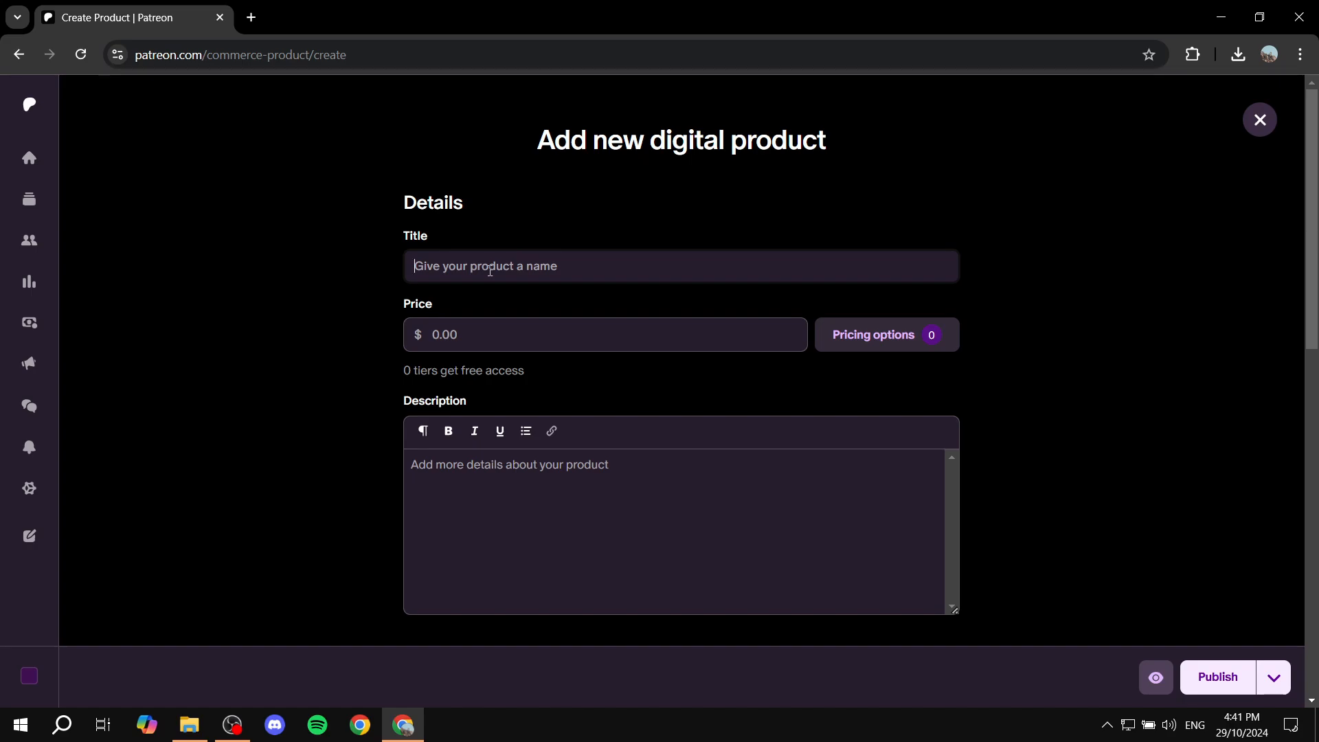
pyautogui.write('Sample PDF')
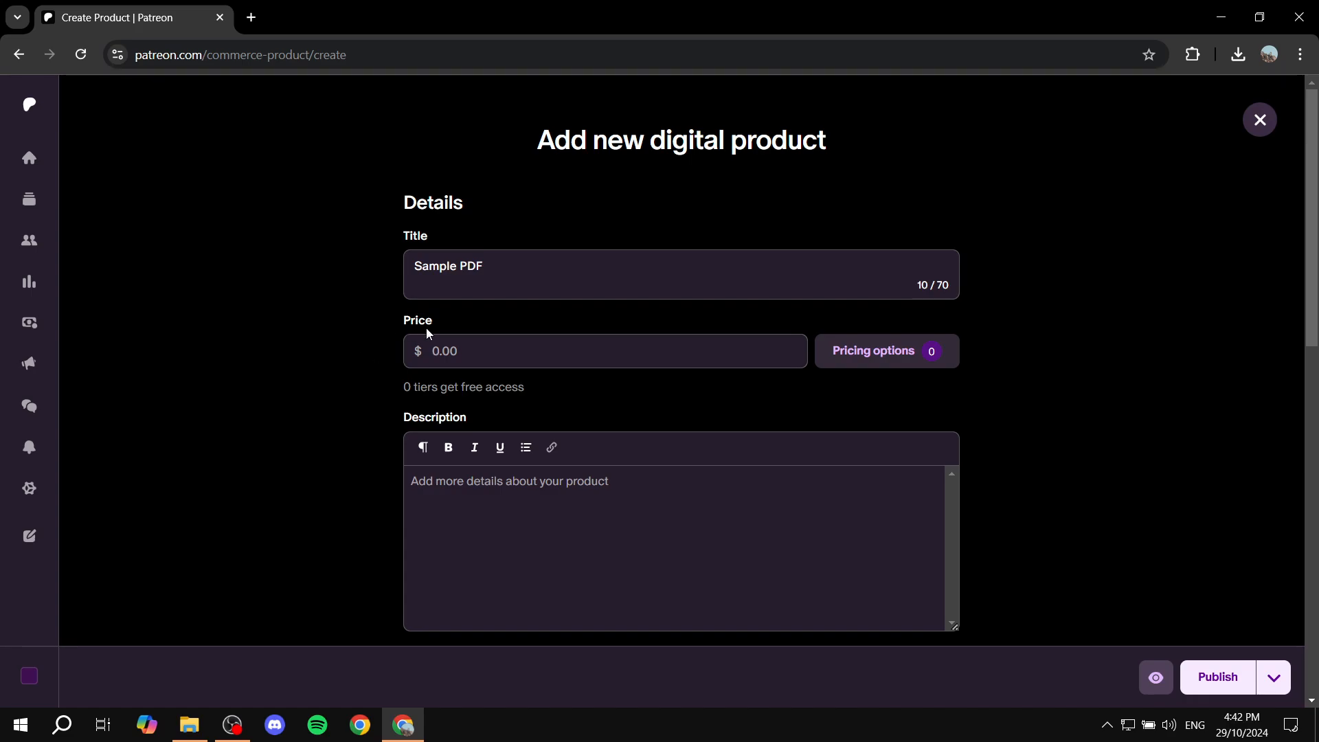
pyautogui.click(605, 350)
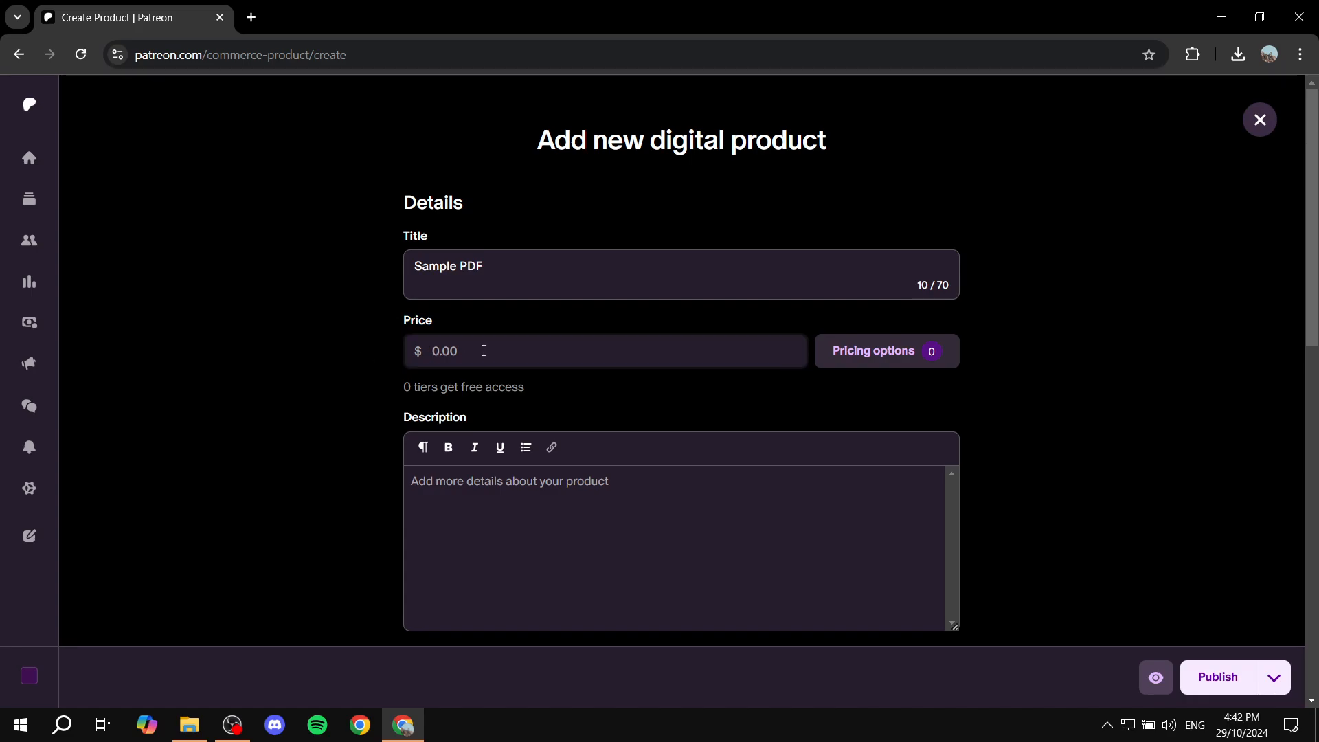
pyautogui.click(886, 350)
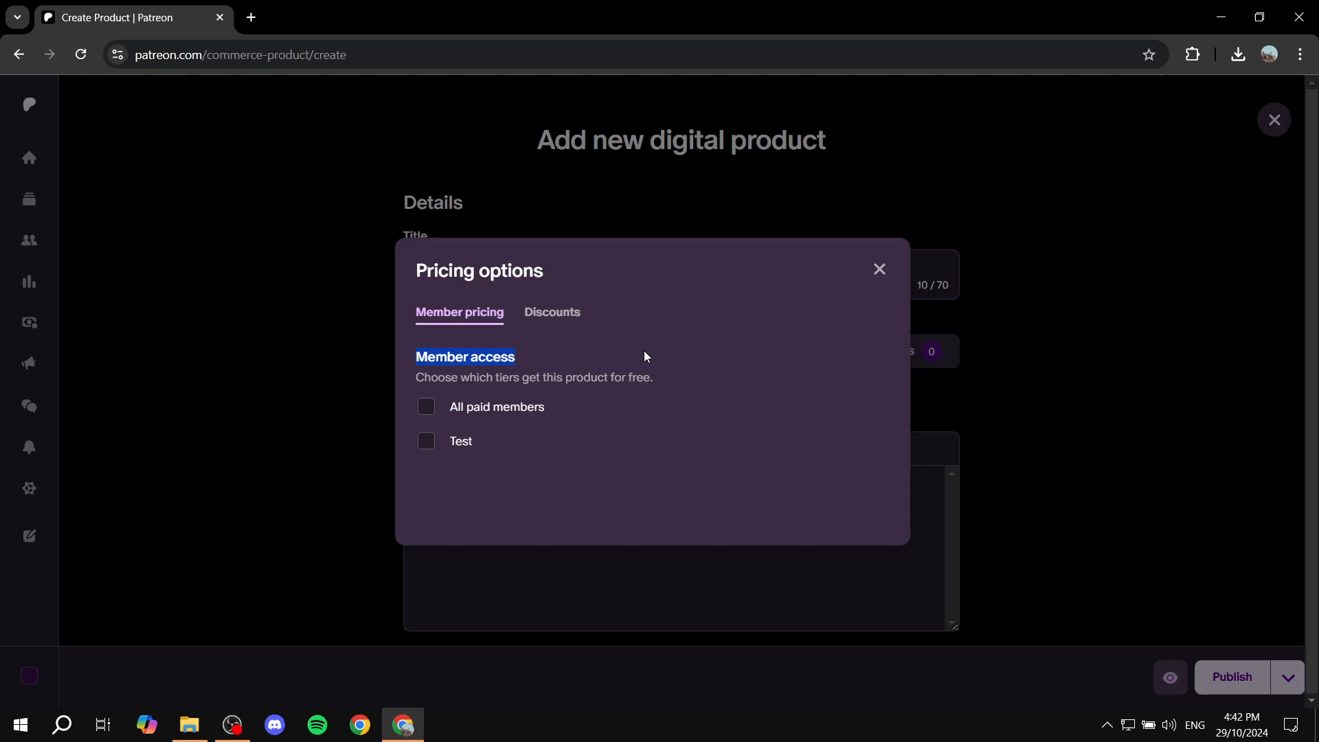
pyautogui.moveTo(519, 448)
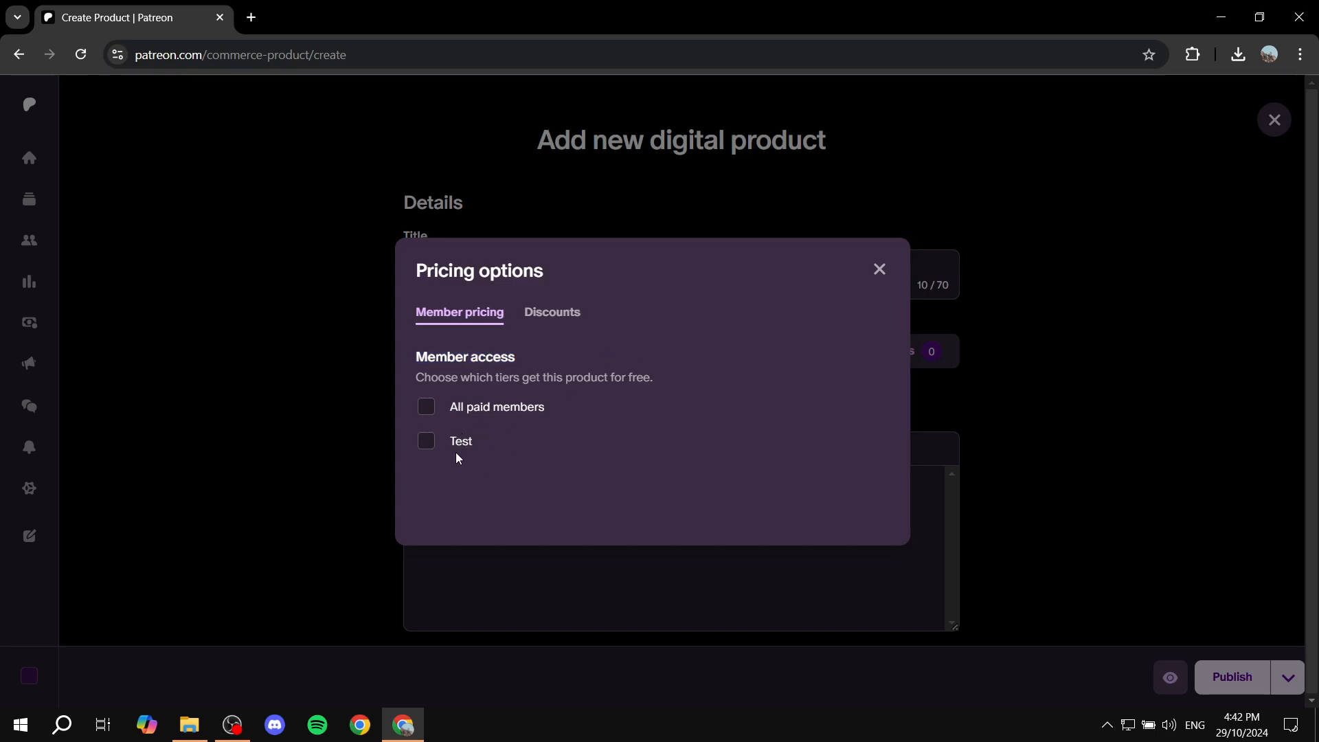
pyautogui.moveTo(452, 446)
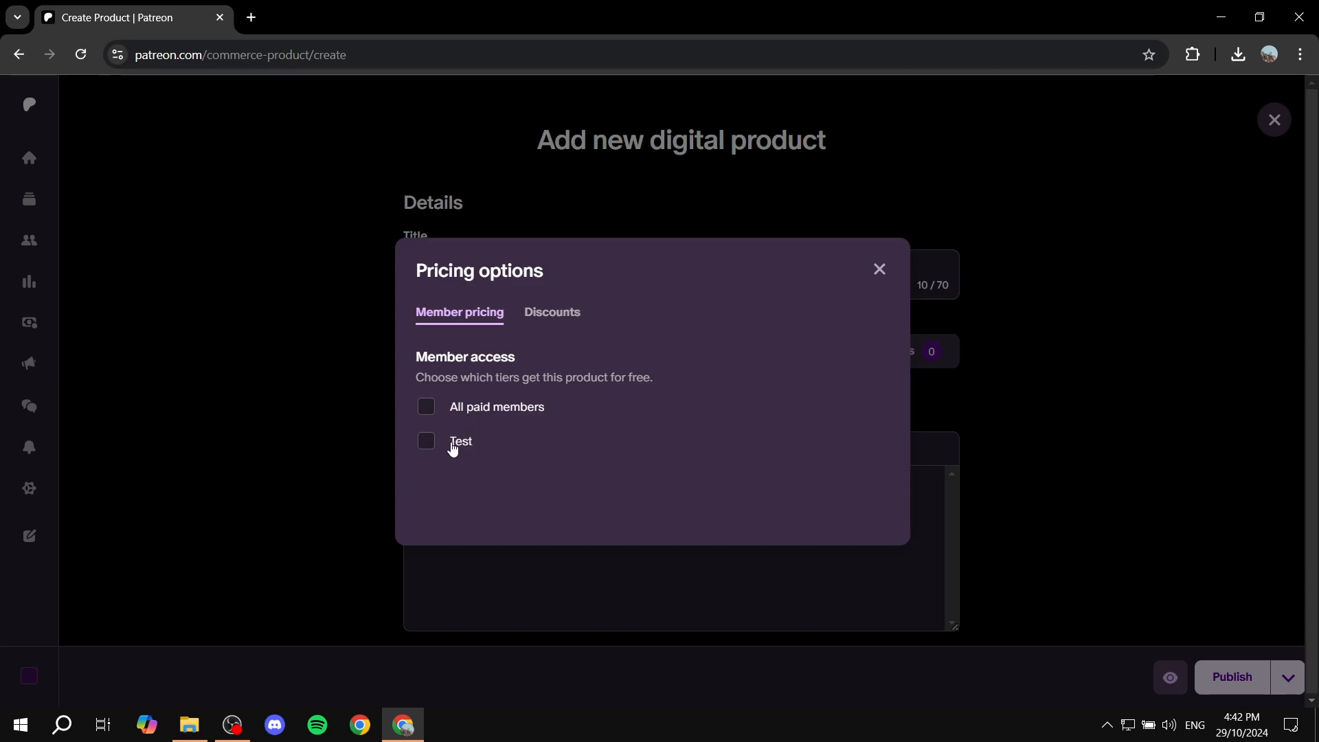
pyautogui.moveTo(525, 364)
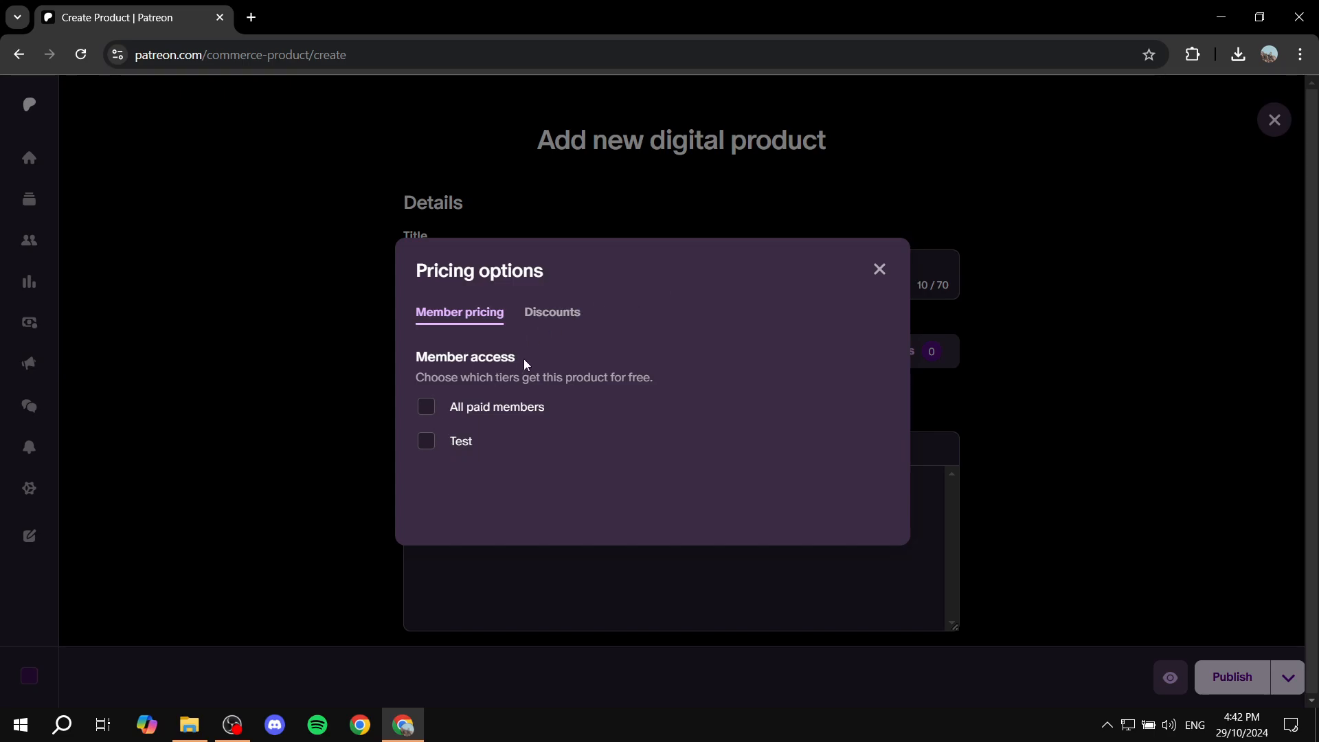
pyautogui.click(553, 312)
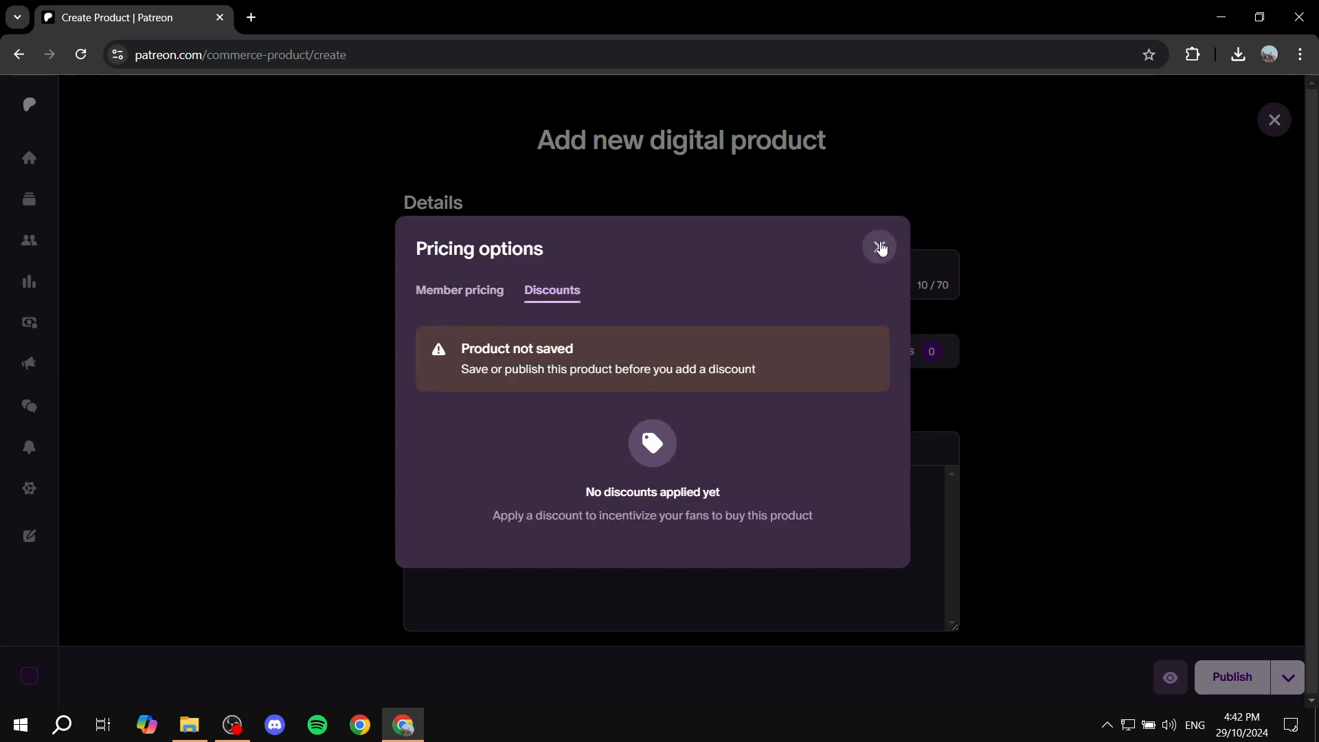
pyautogui.click(880, 247)
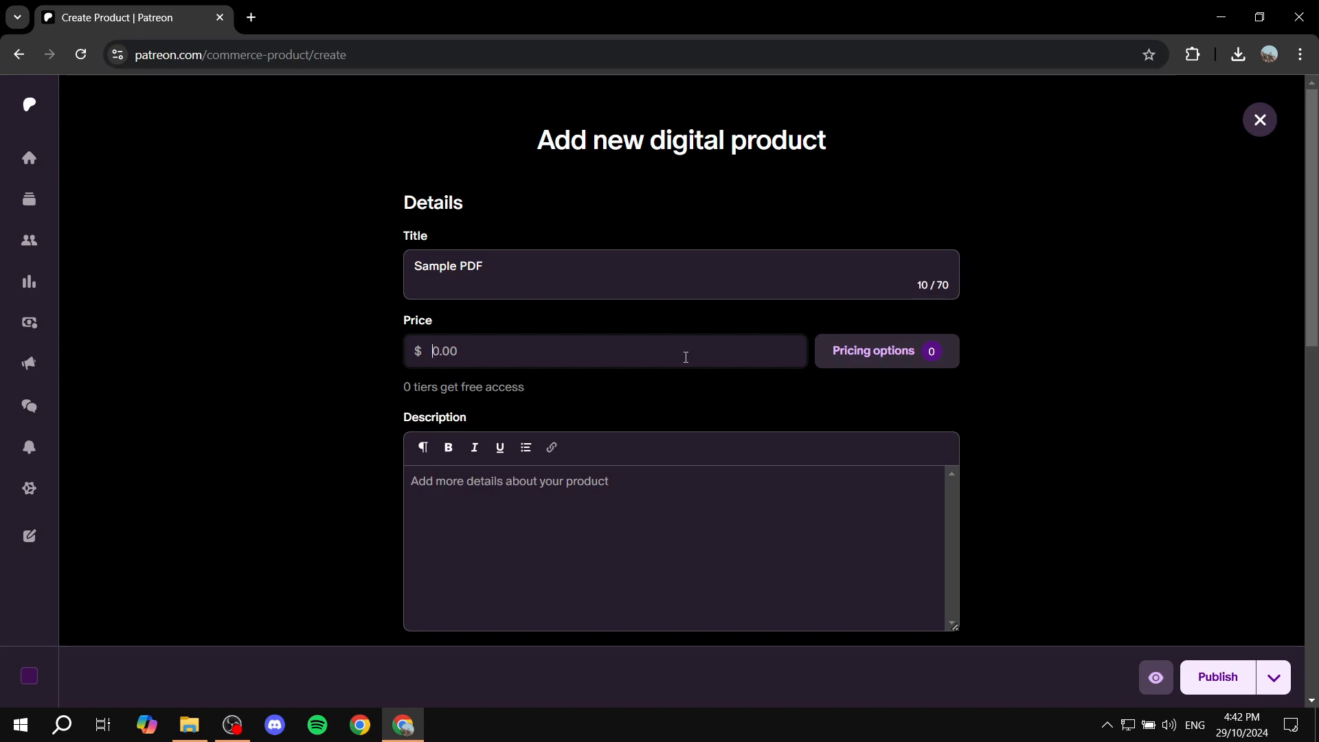
# Price the Sample PDF product at $30.
pyautogui.write('3')
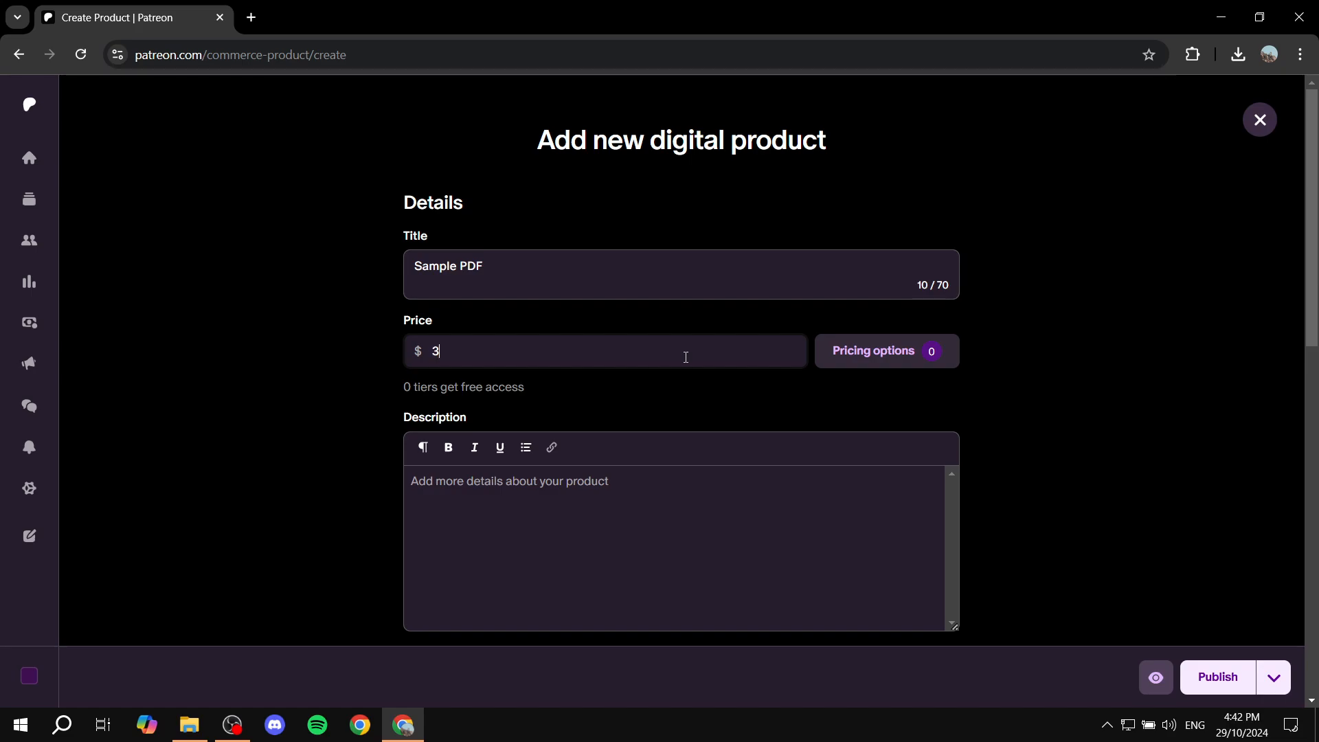
pyautogui.write('0')
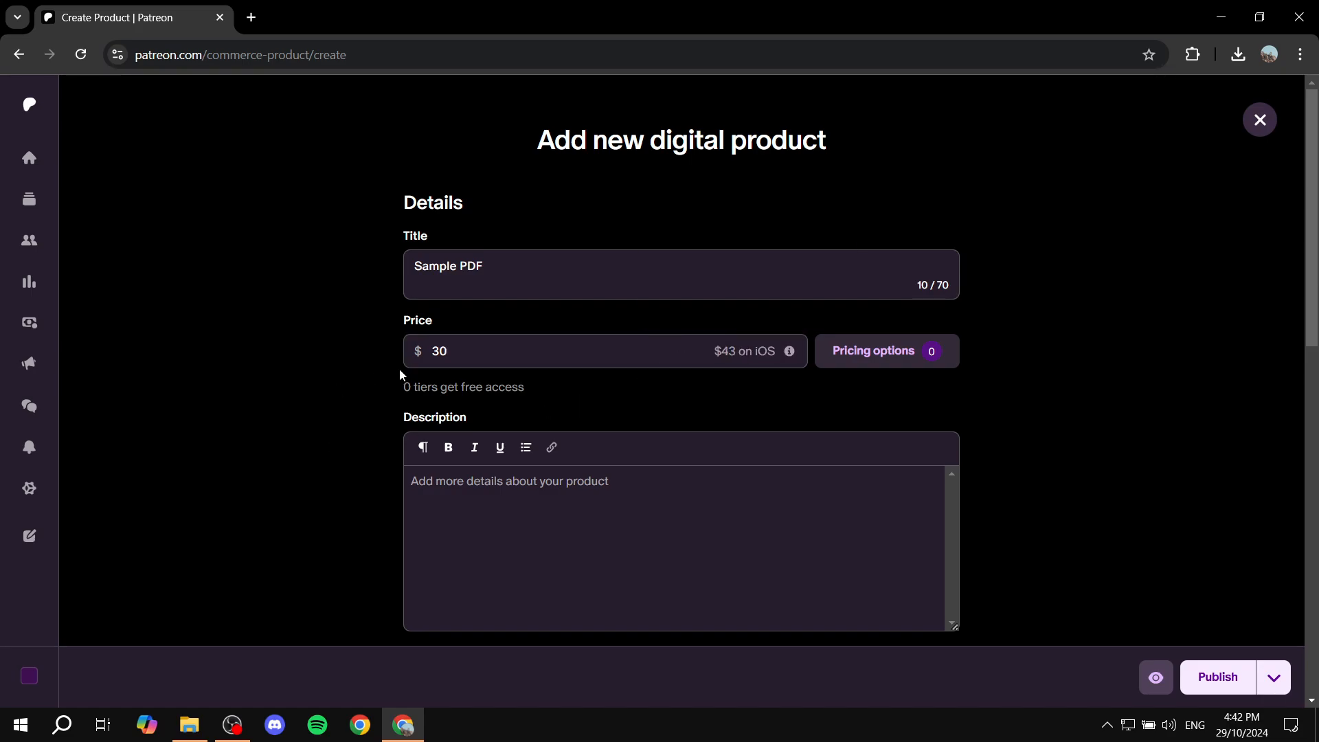
pyautogui.scroll(-3)
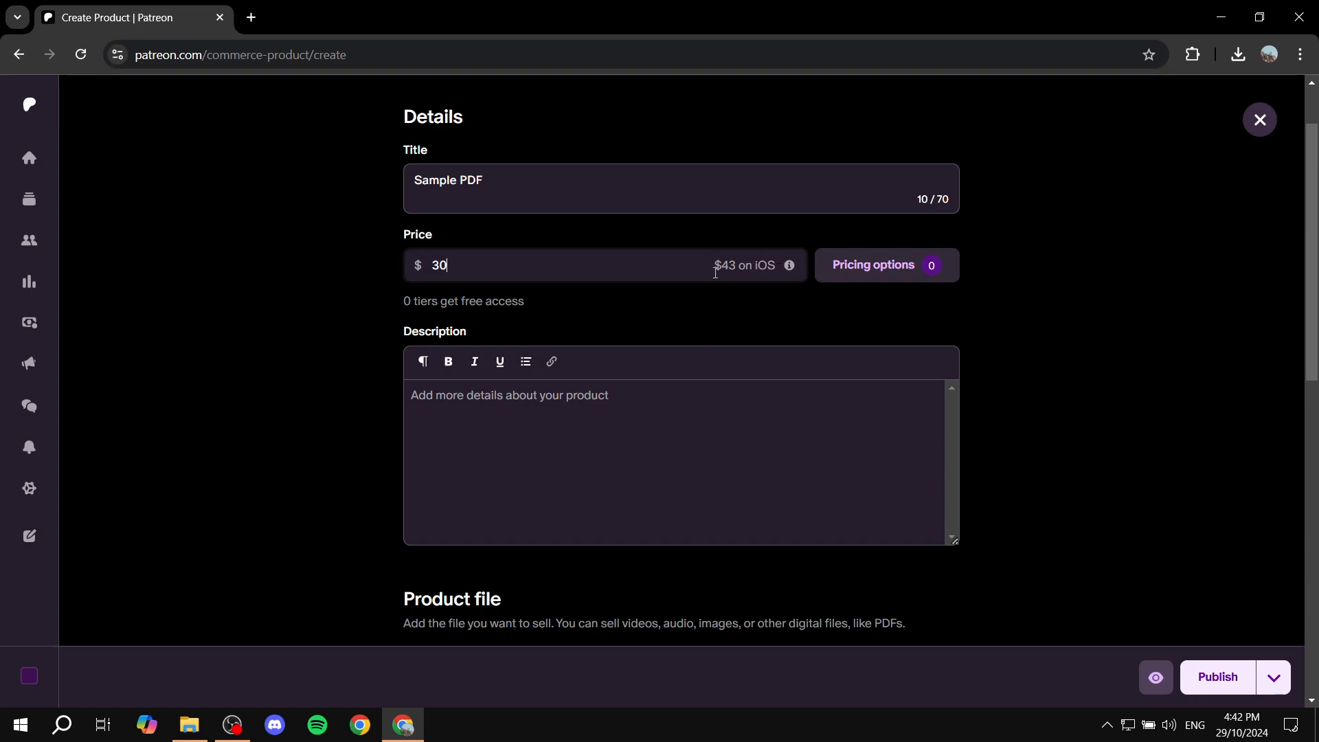
pyautogui.scroll(-3)
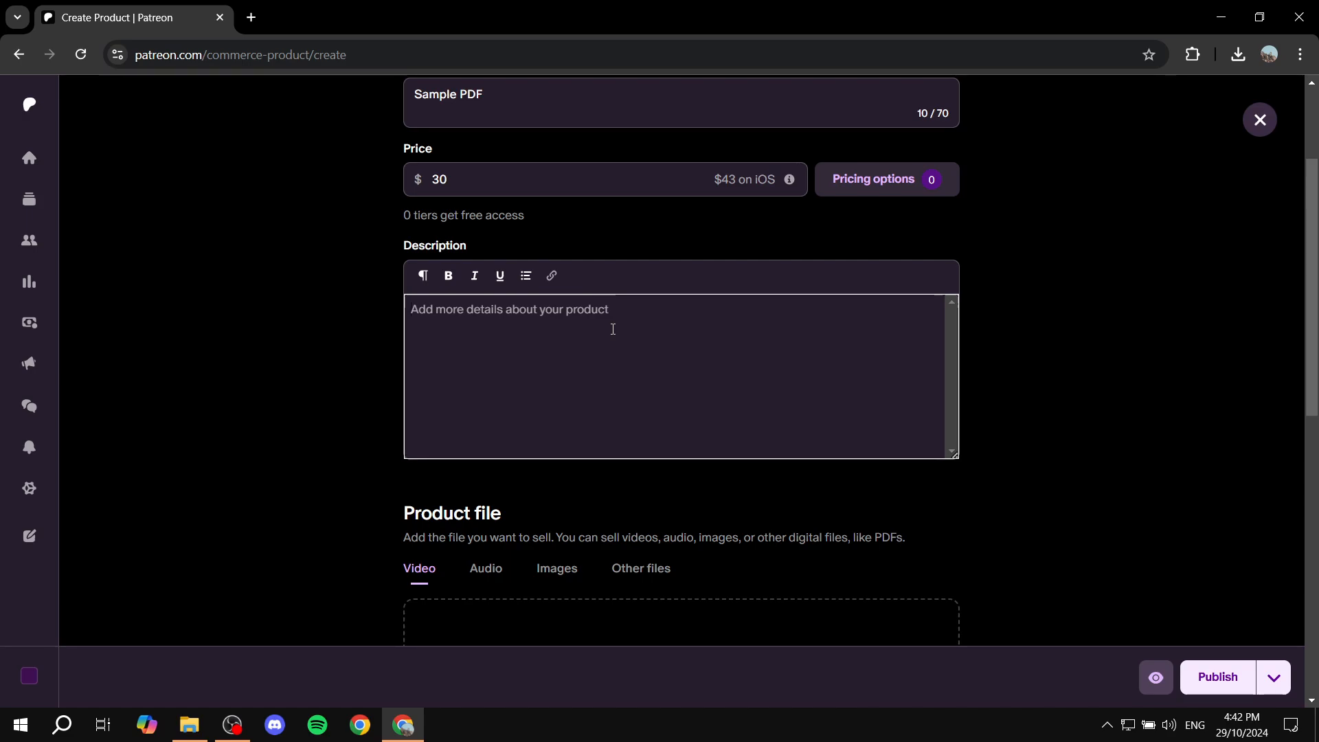
pyautogui.moveTo(1025, 335)
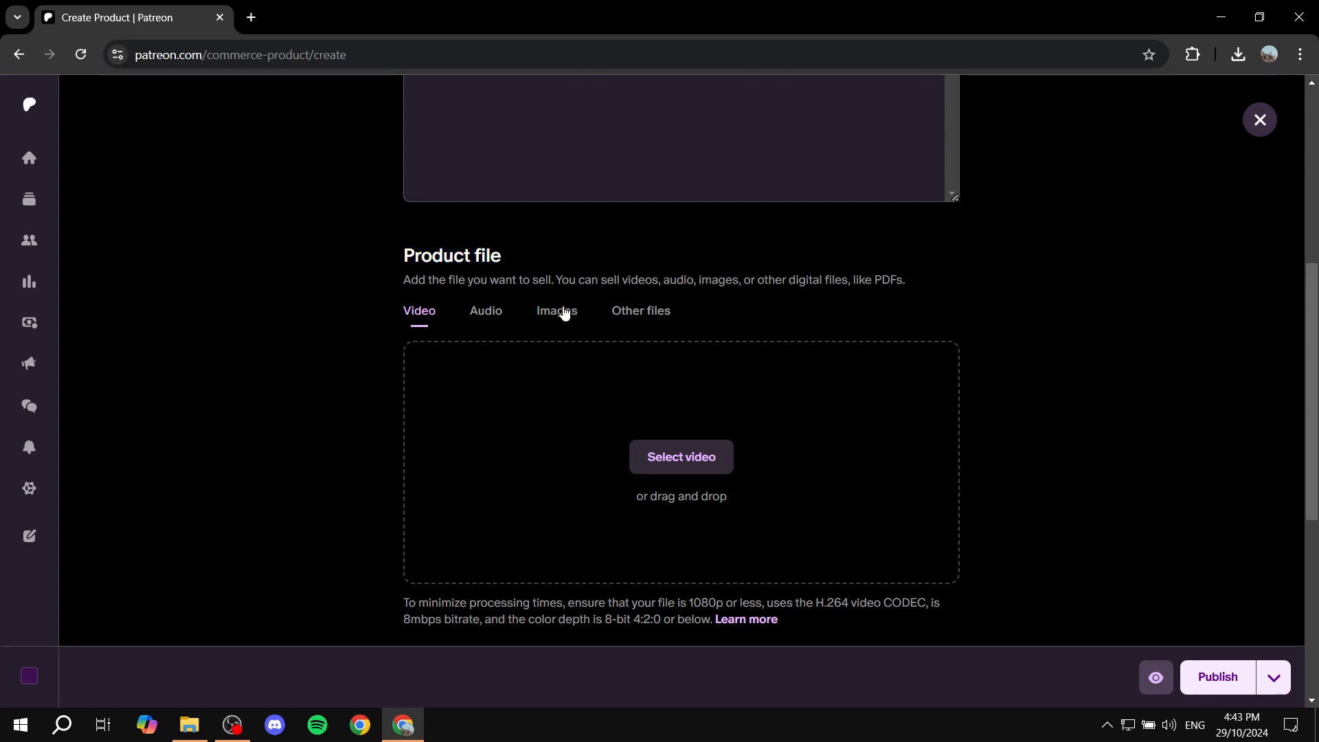
pyautogui.moveTo(944, 287)
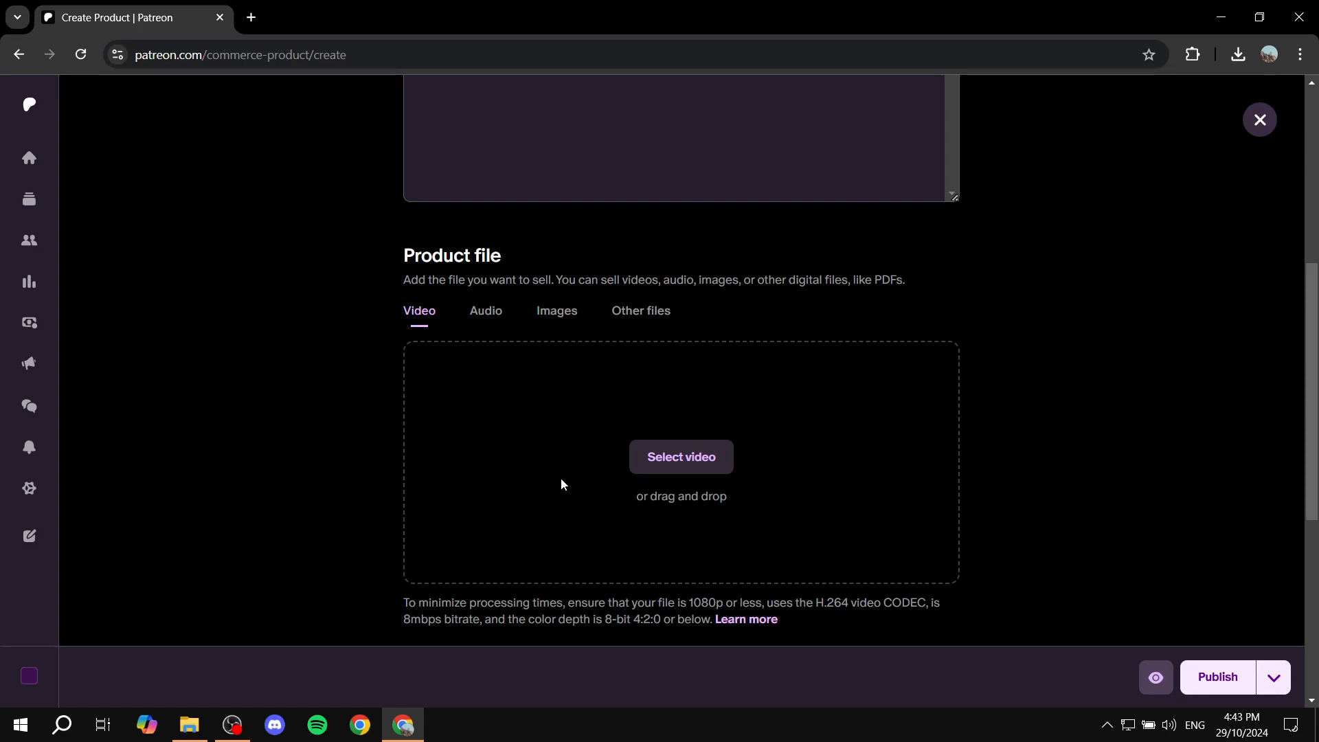
pyautogui.moveTo(507, 393)
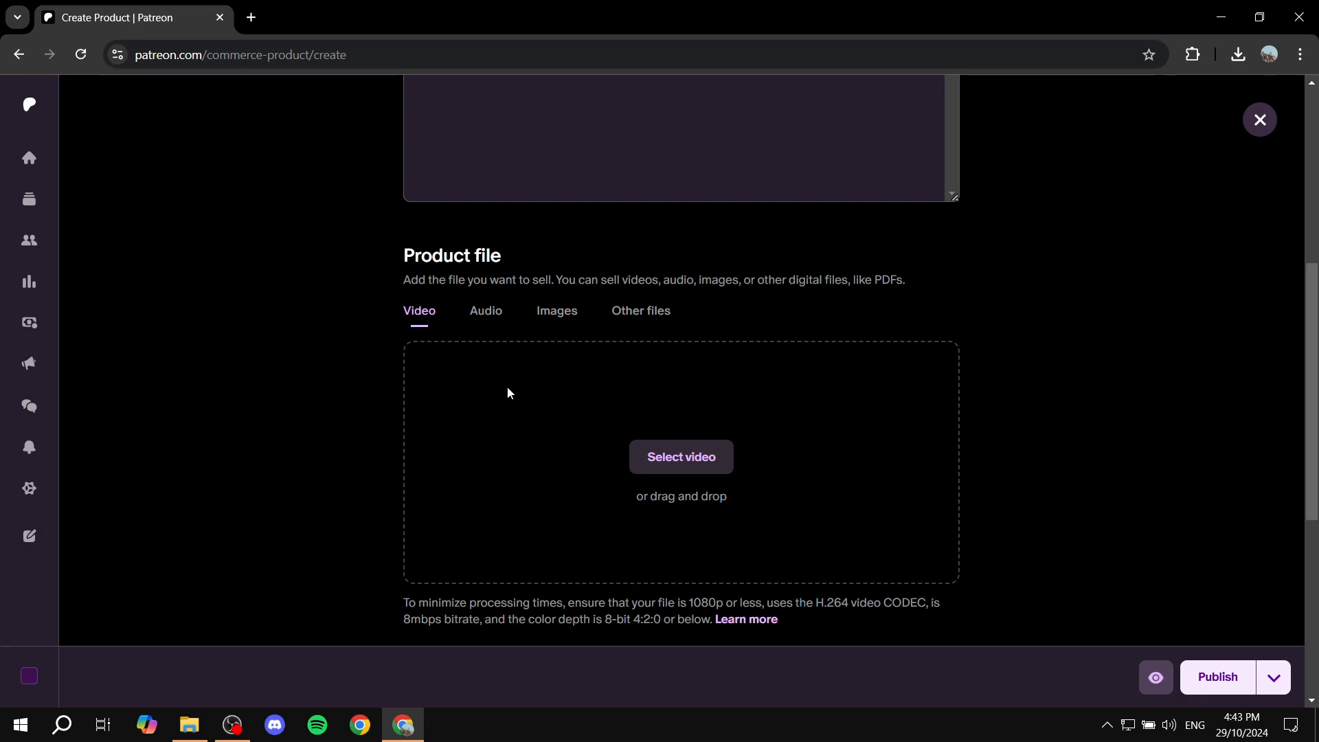
pyautogui.moveTo(463, 327)
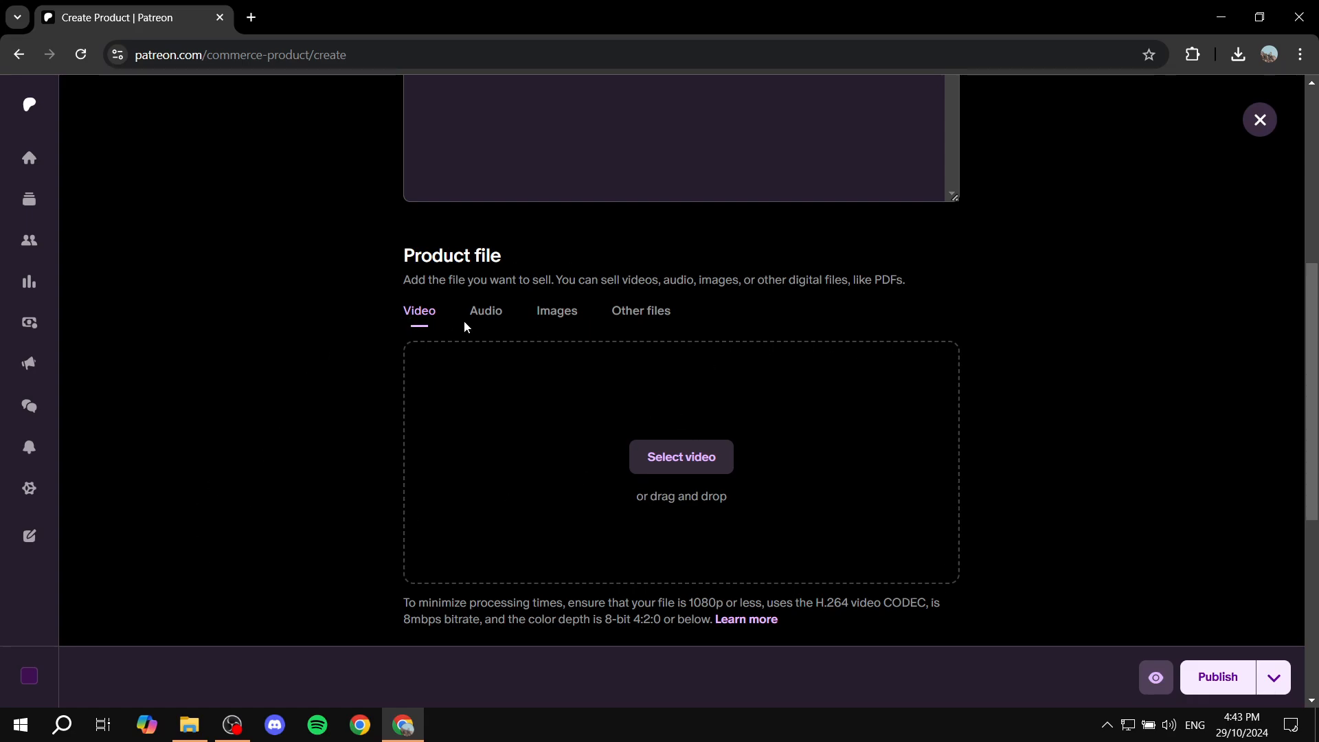
pyautogui.moveTo(635, 322)
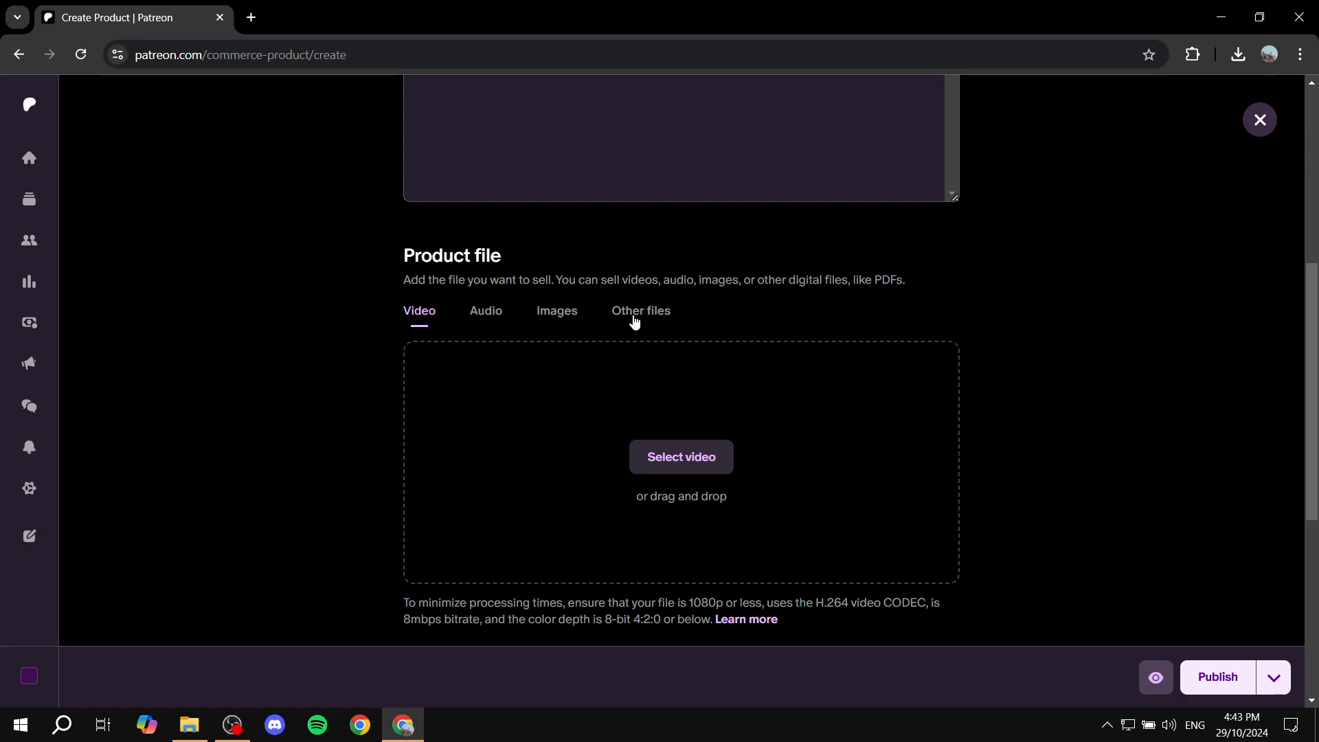
pyautogui.moveTo(632, 324)
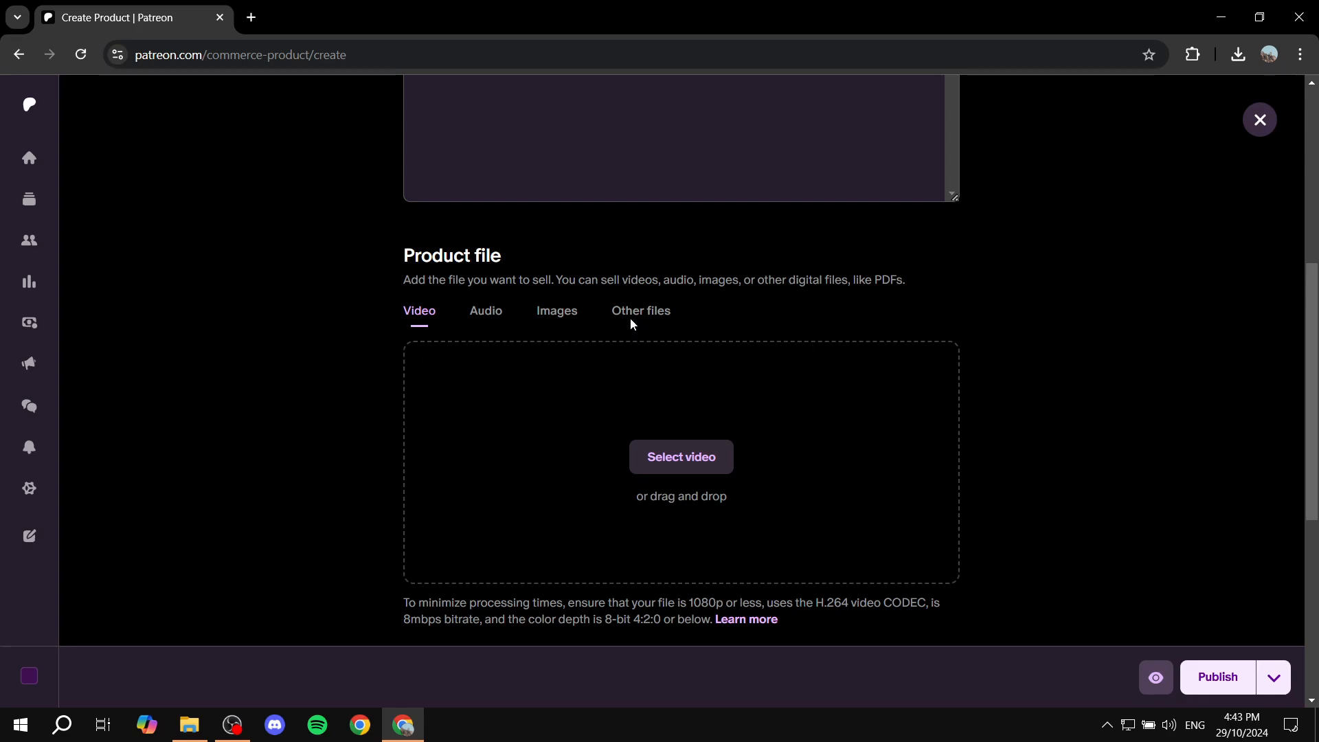
# Switch the product file section to 'Other files' so PDFs are accepted.
pyautogui.click(640, 311)
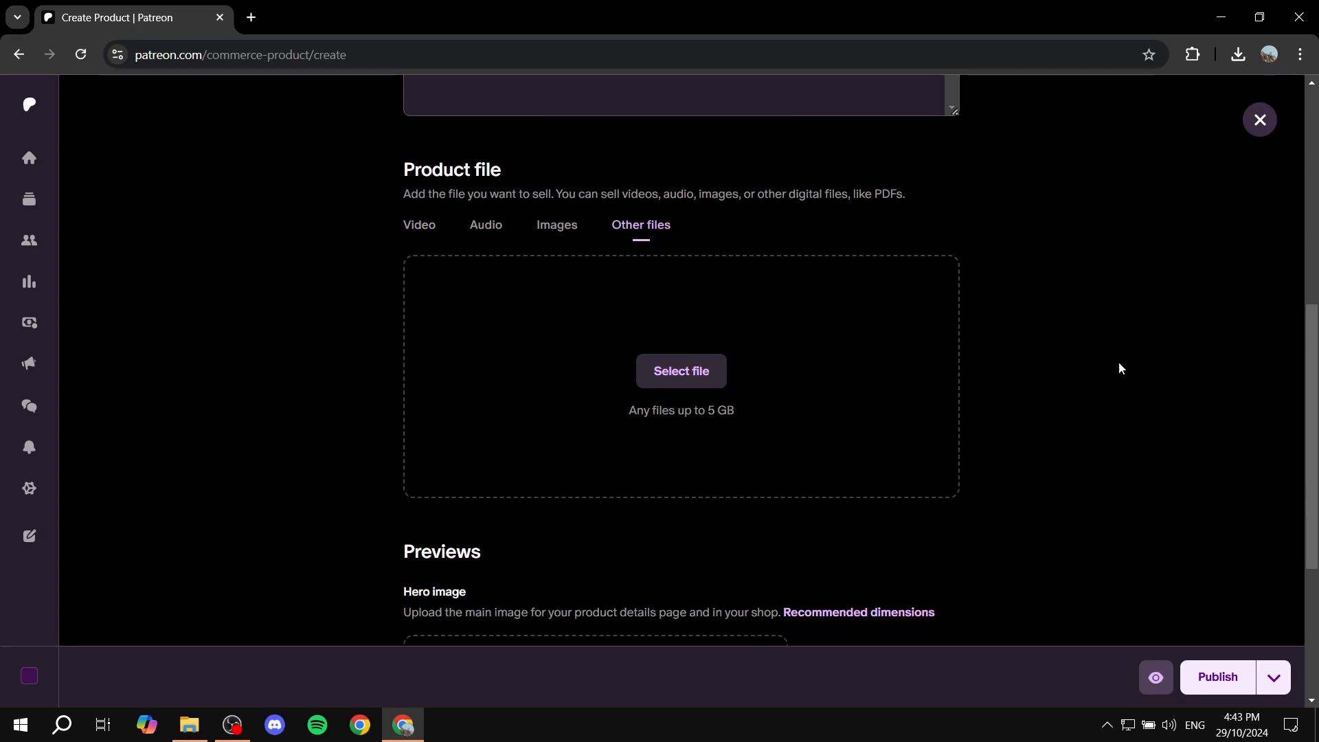
# Upload sample.pdf as the file the product sells.
pyautogui.click(680, 371)
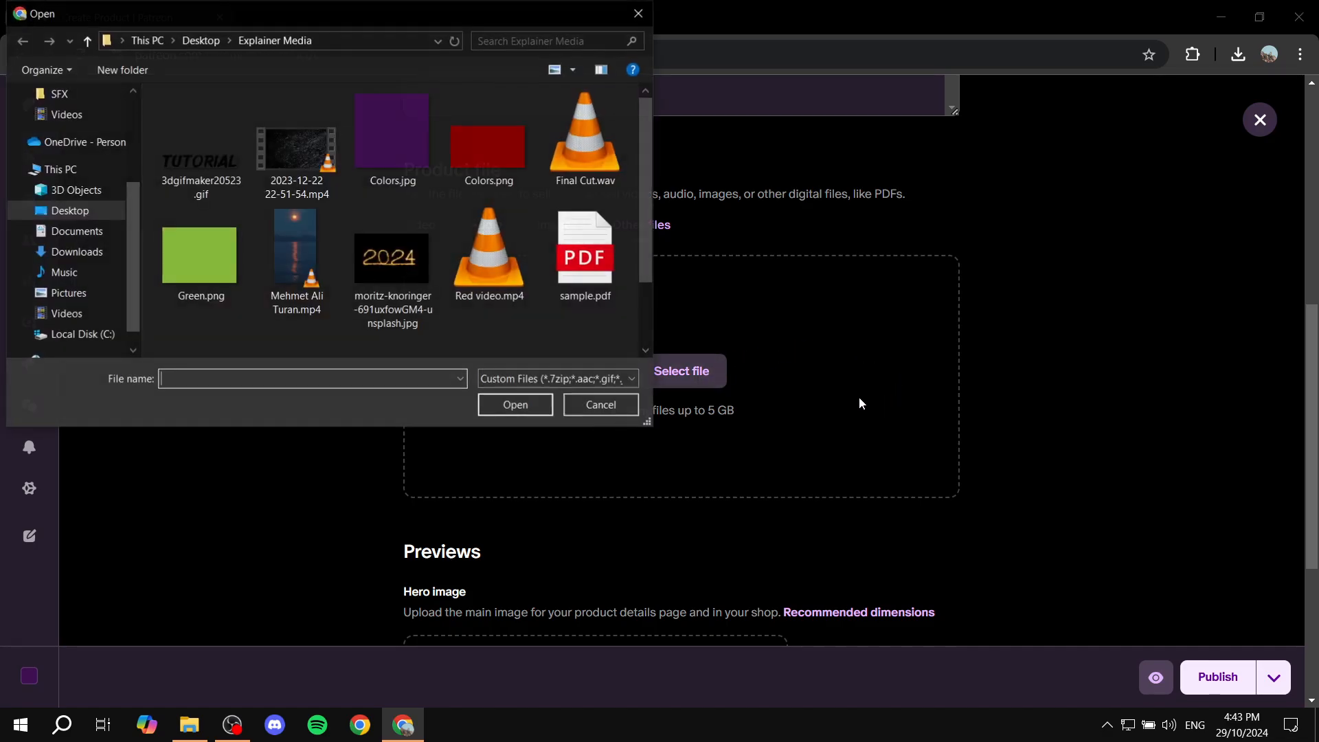
pyautogui.click(585, 248)
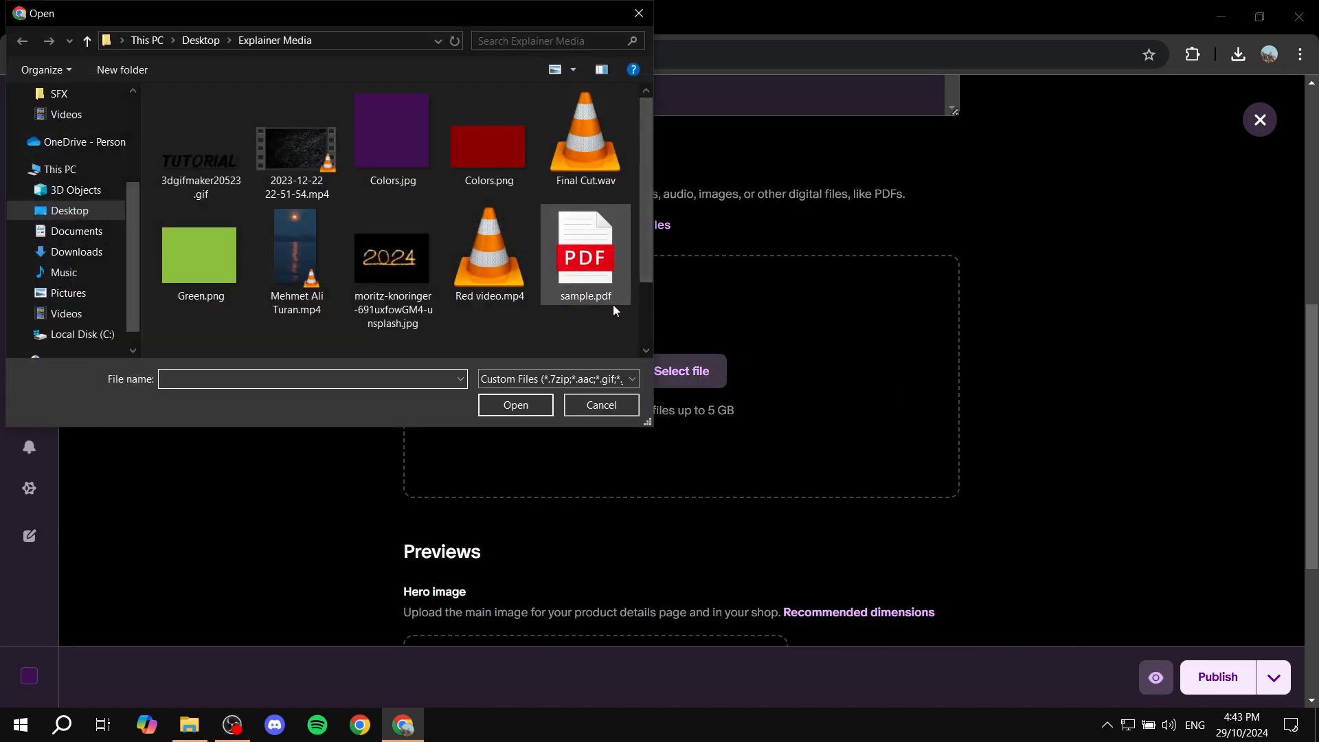
pyautogui.moveTo(585, 253)
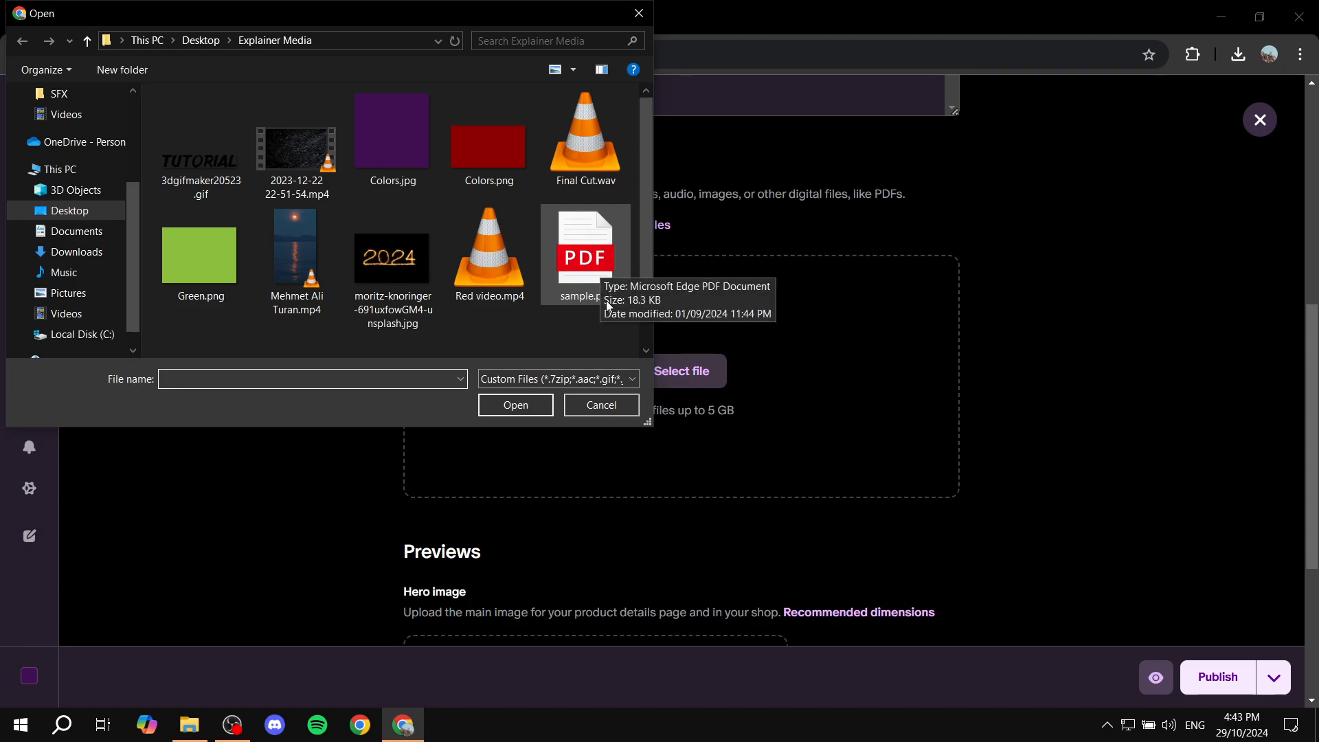
pyautogui.doubleClick(585, 249)
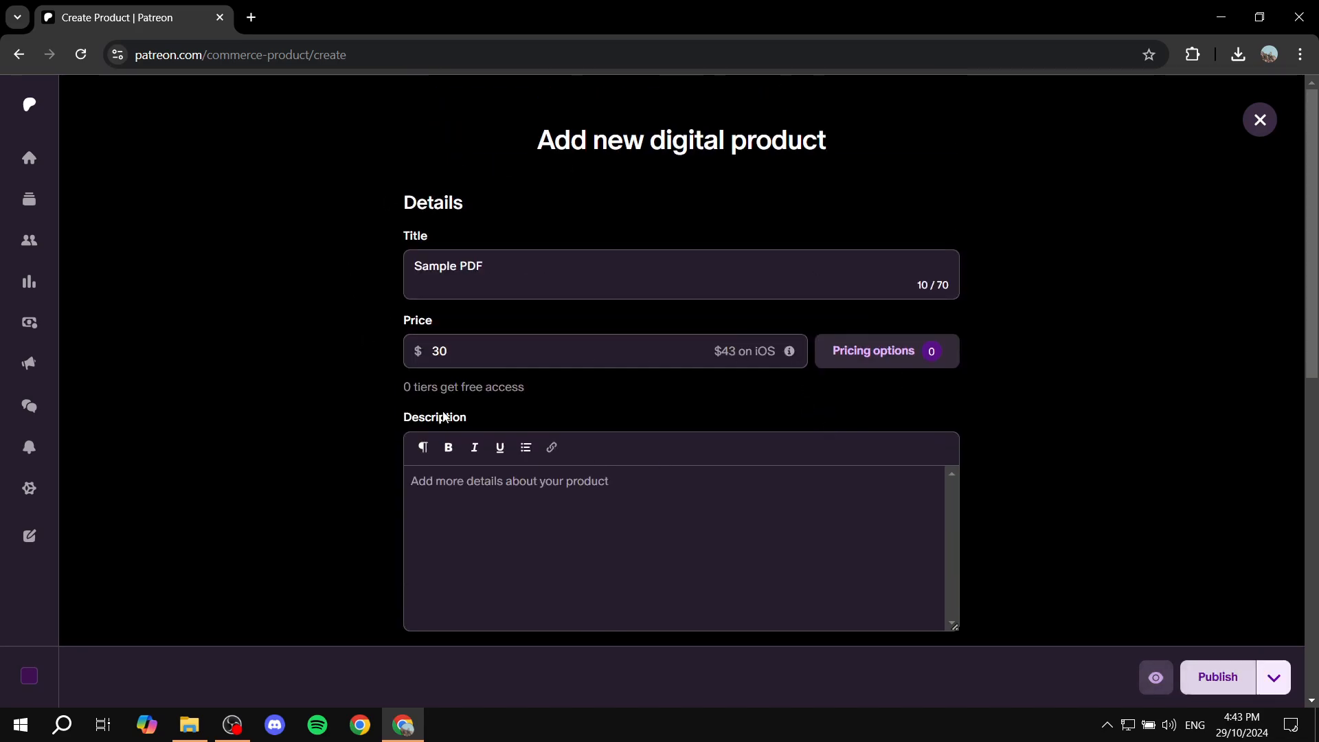
pyautogui.scroll(-3)
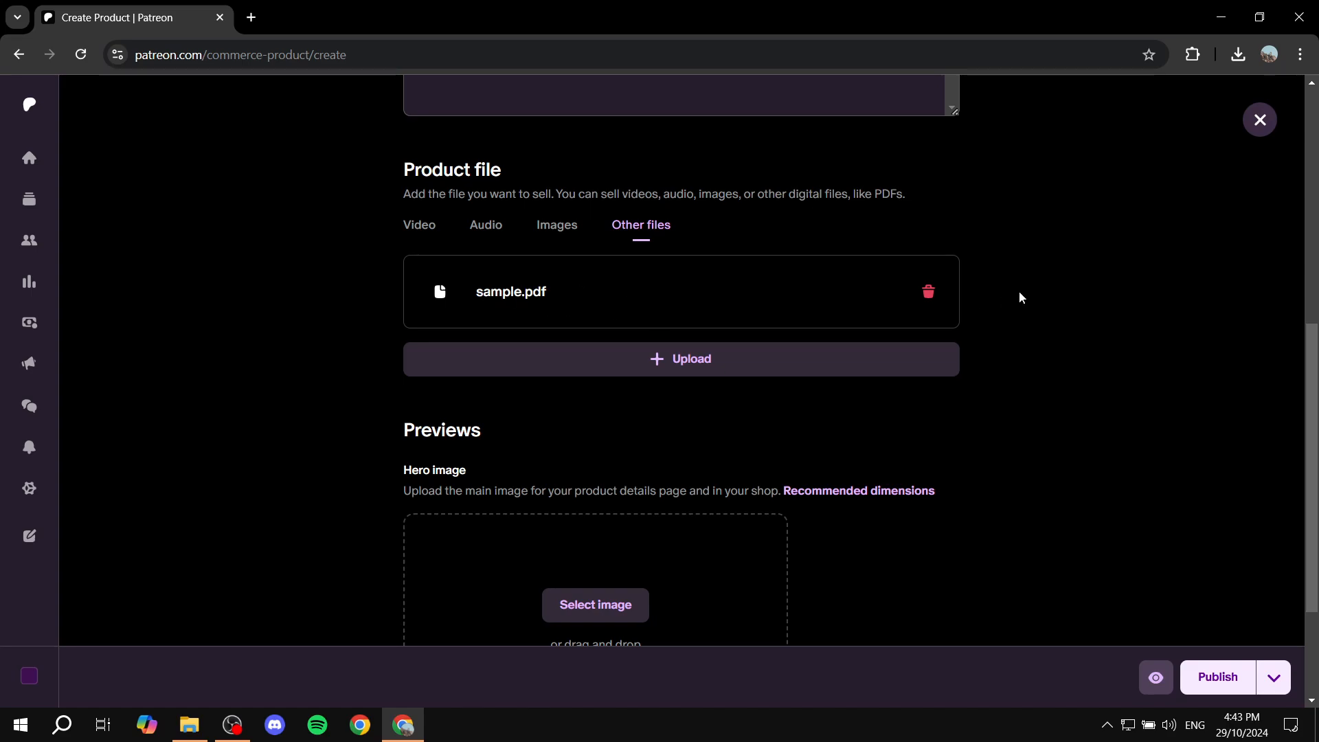
pyautogui.moveTo(951, 465)
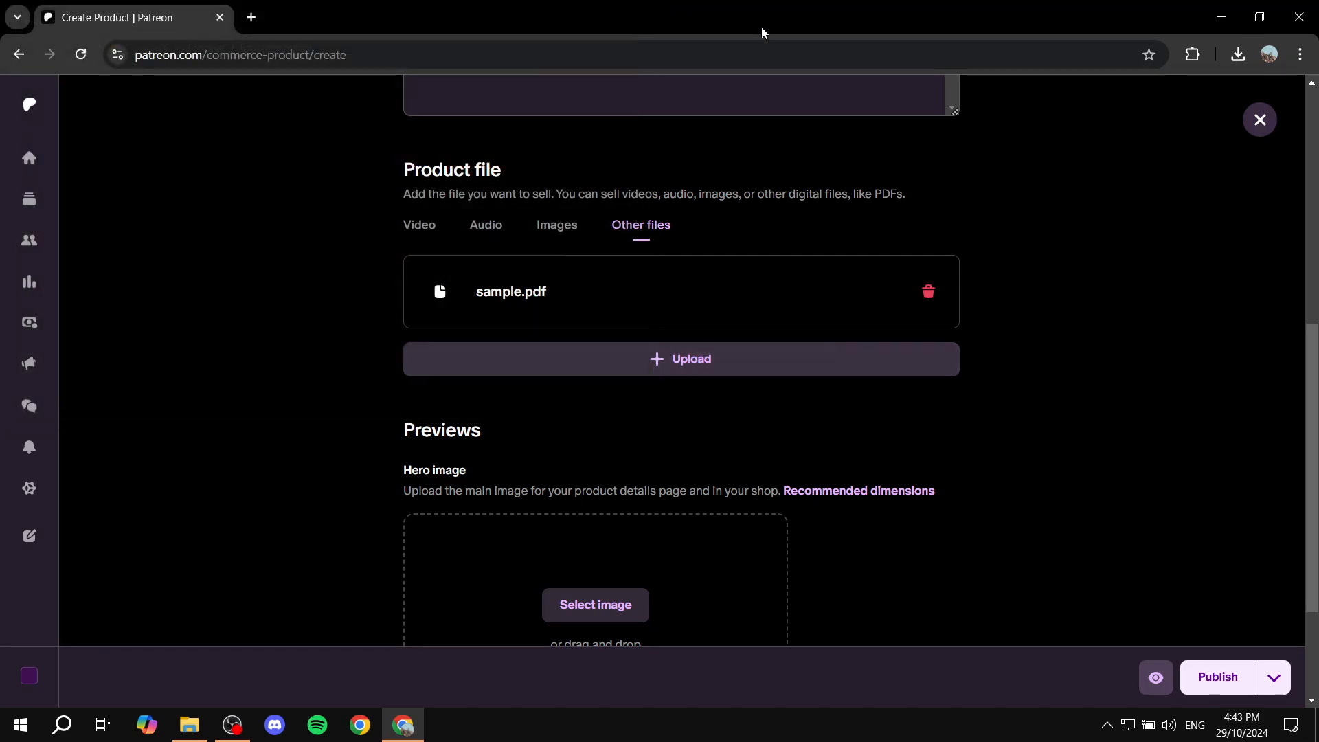
pyautogui.click(556, 224)
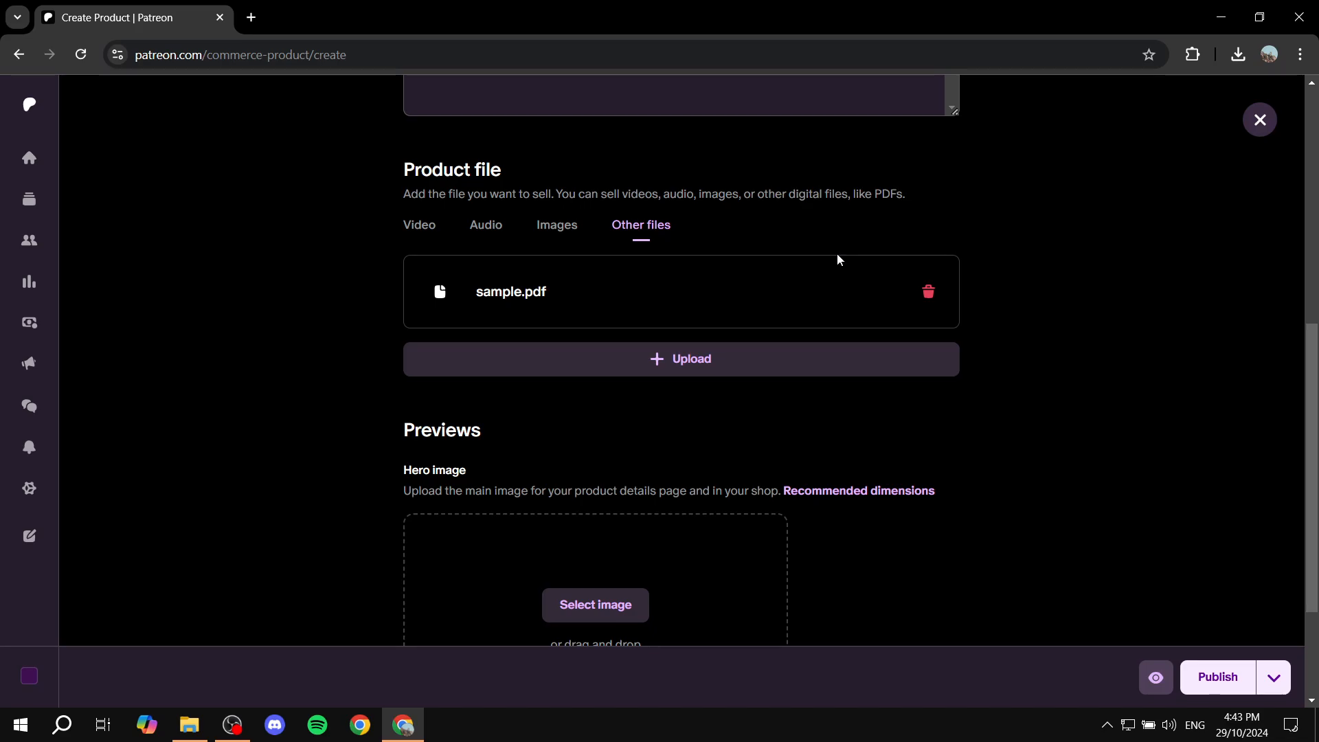
pyautogui.scroll(-3)
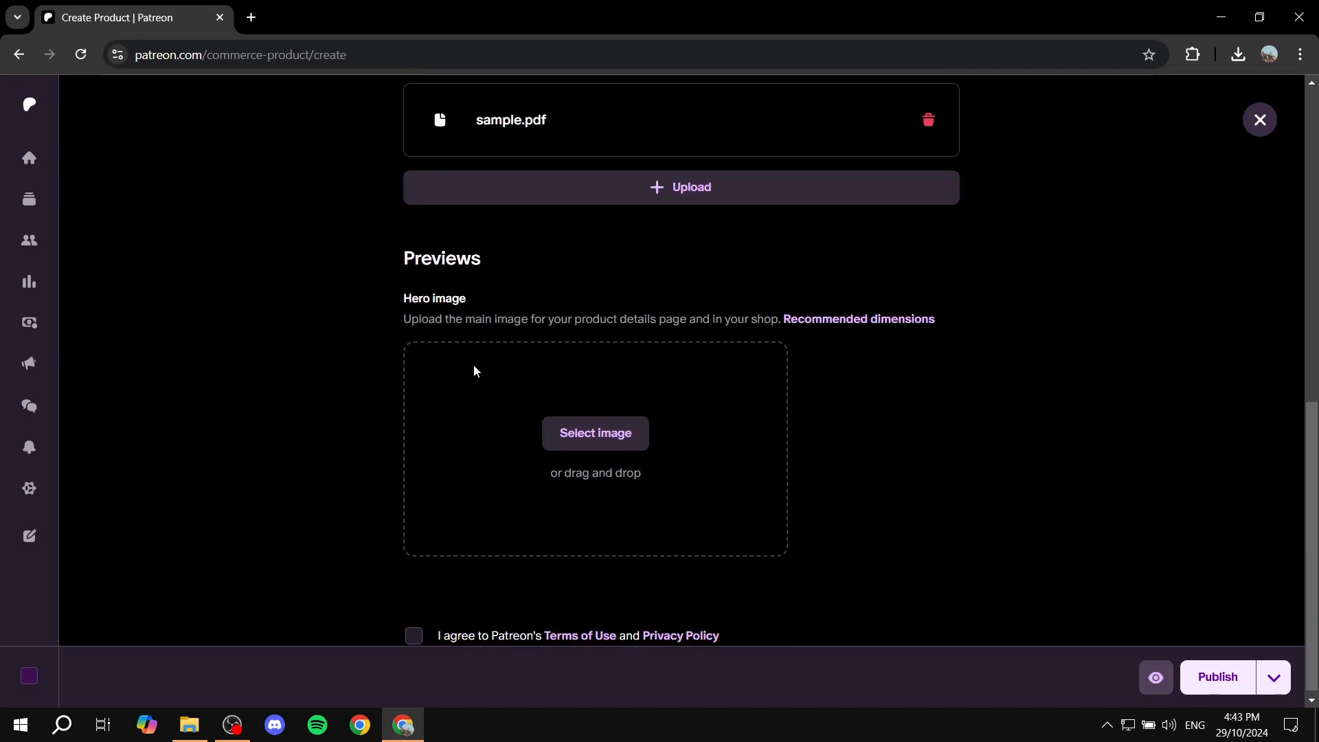
pyautogui.moveTo(392, 328)
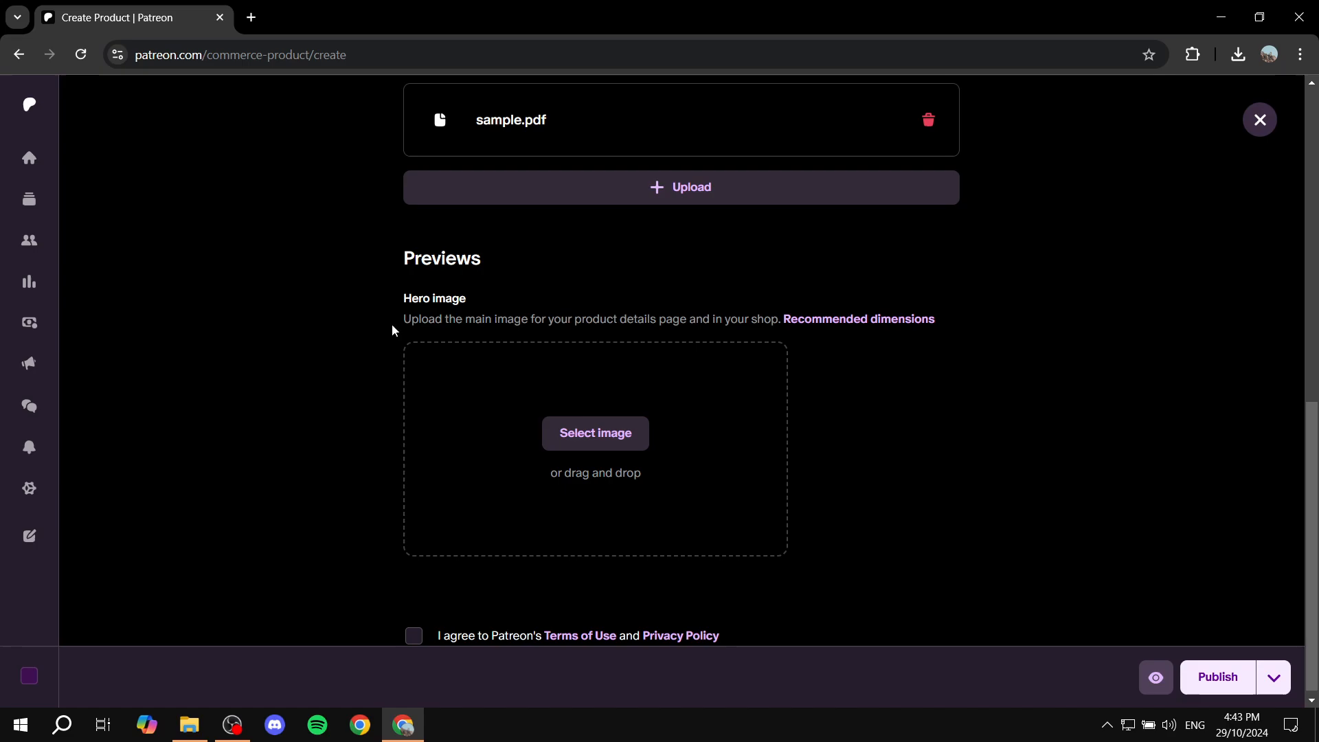
# Tick agreement to Patreon's Terms of Use and Privacy Policy.
pyautogui.doubleClick(434, 298)
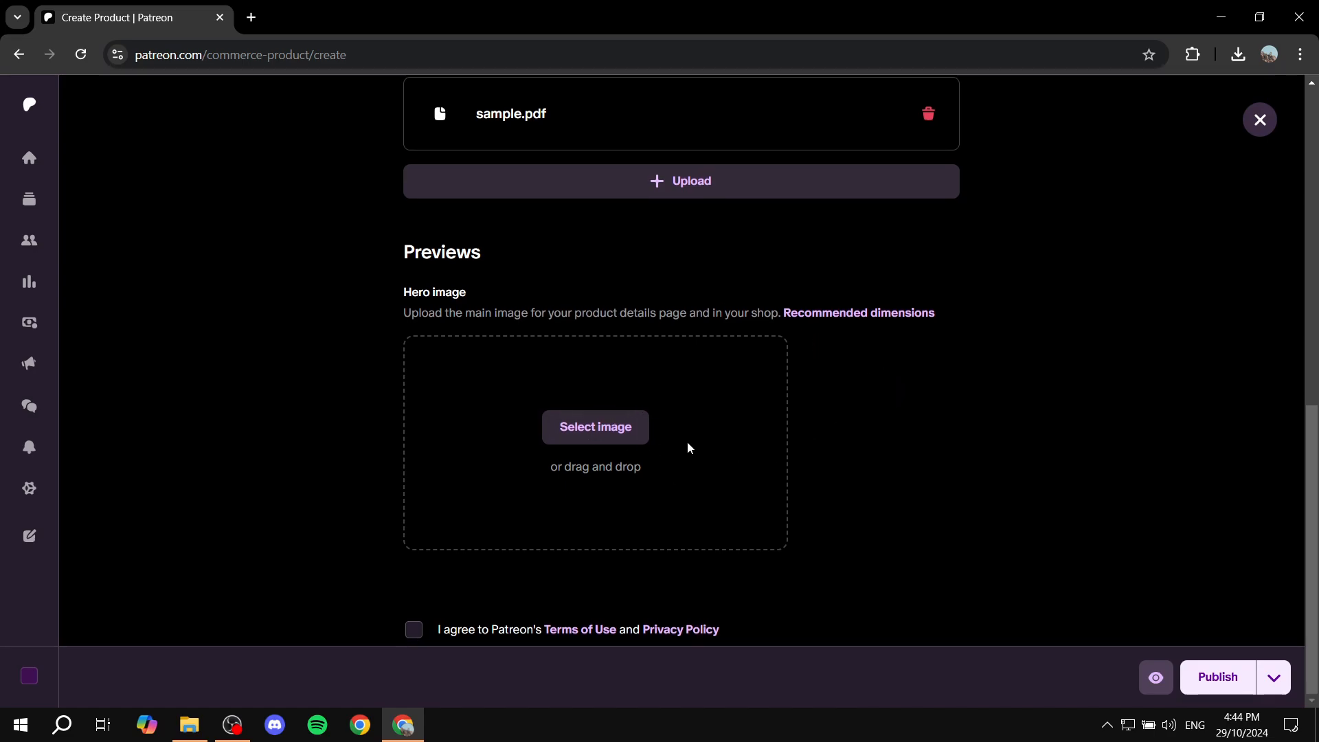
pyautogui.moveTo(595, 426)
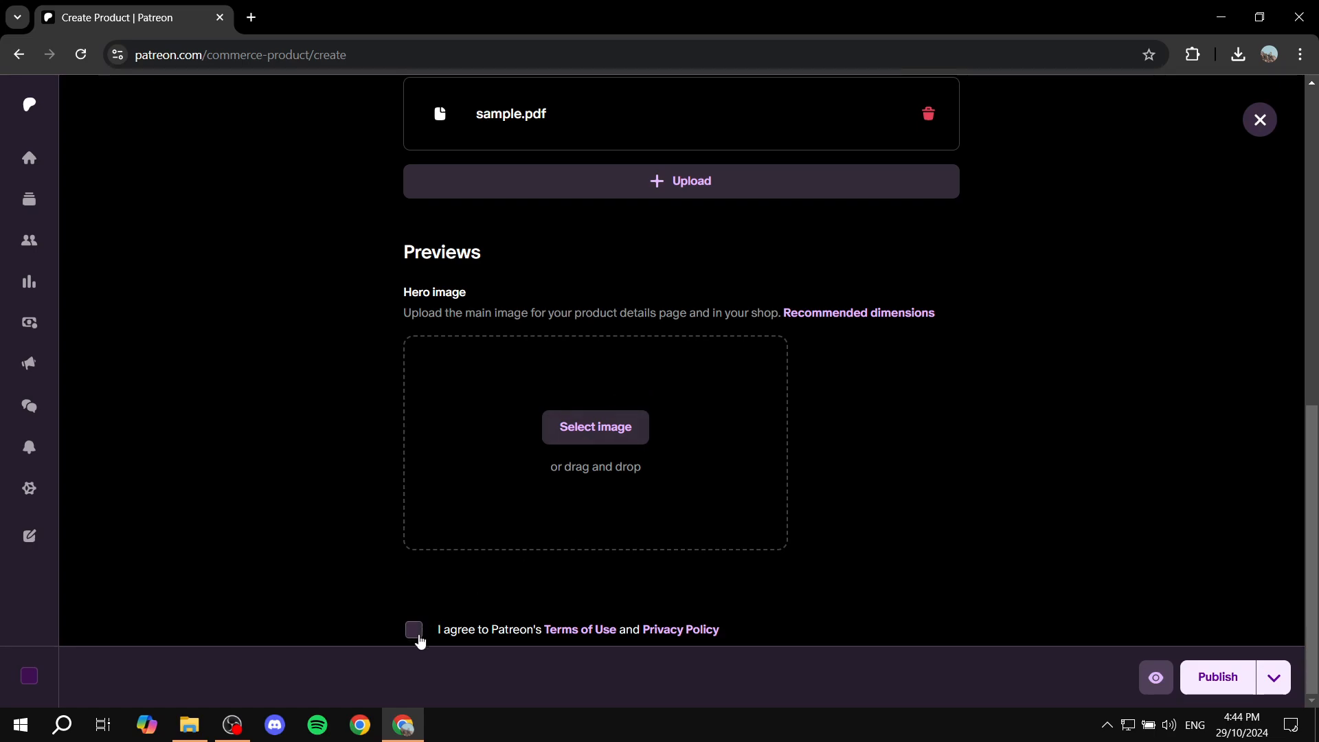
pyautogui.click(414, 629)
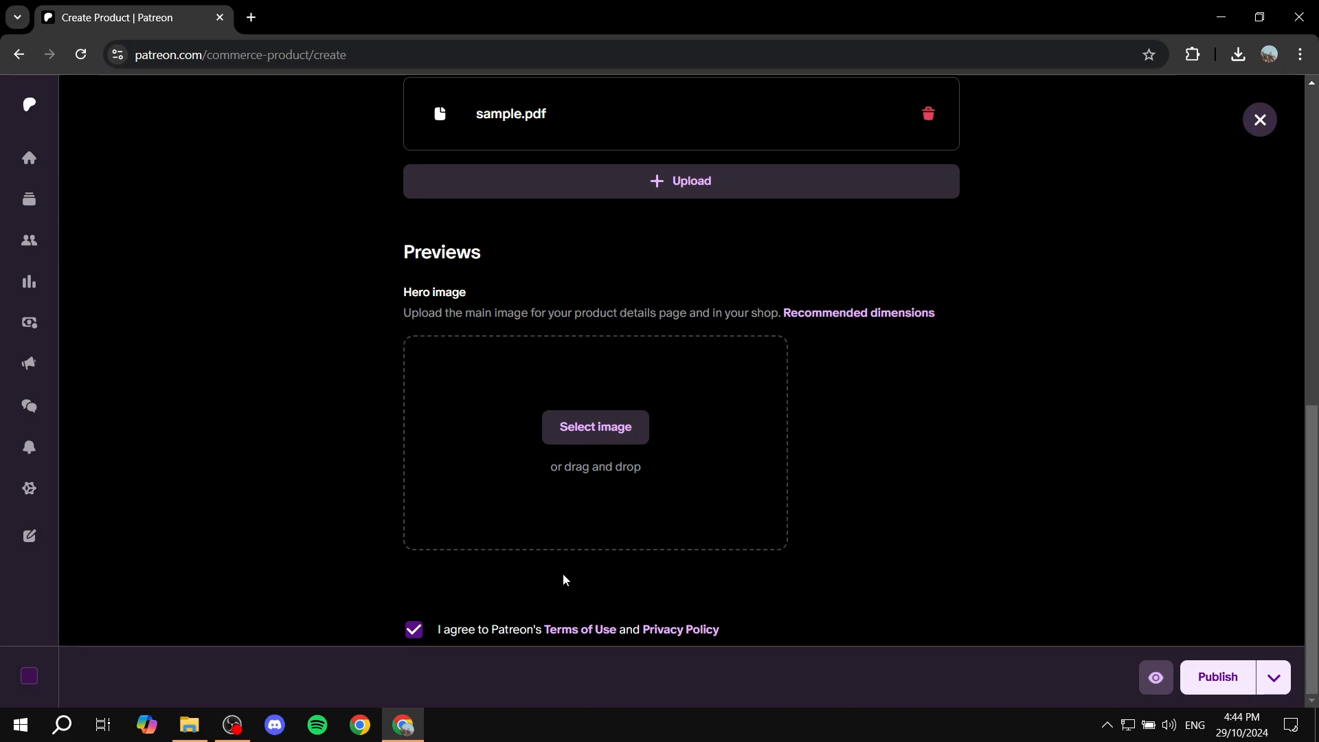
pyautogui.click(595, 426)
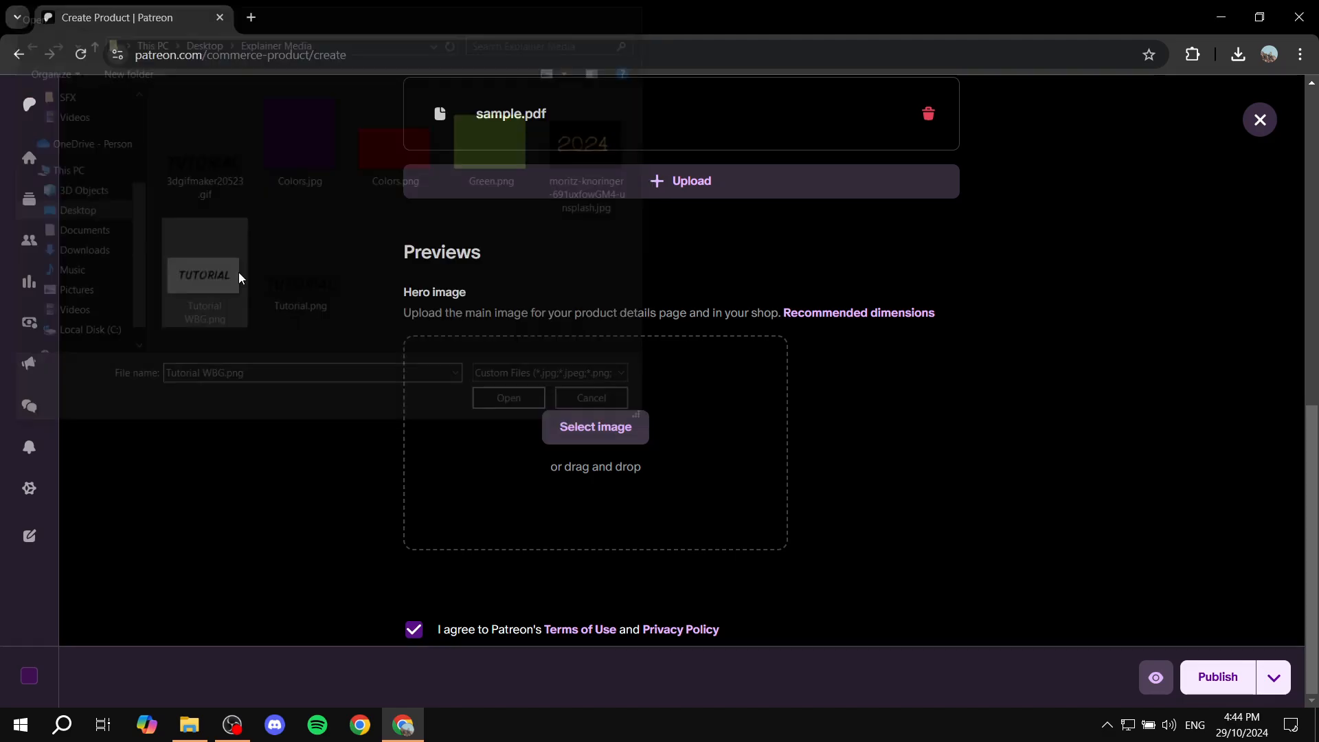
# Set Tutorial WBG.png as the product's hero image and save the crop.
pyautogui.click(508, 398)
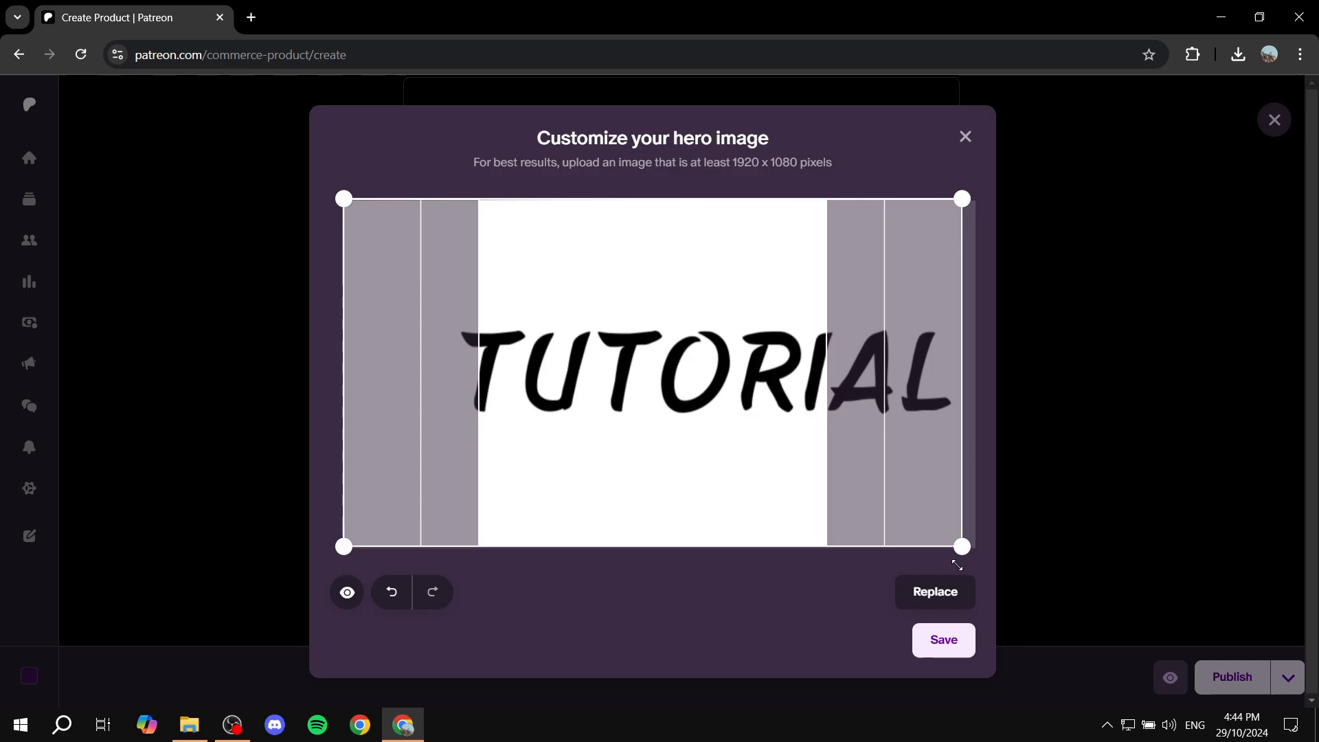
pyautogui.click(942, 639)
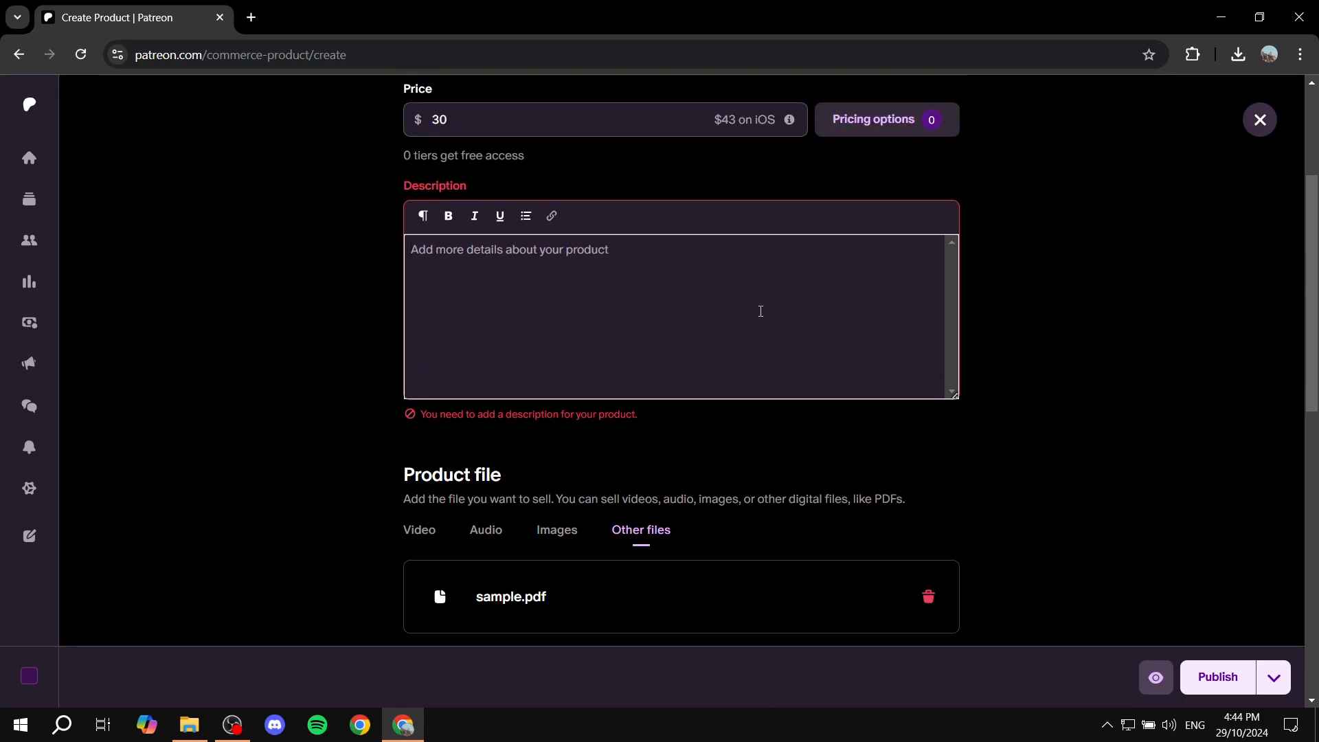
# Fill the required Description box with 'DESCRIPT'.
pyautogui.write('DES')
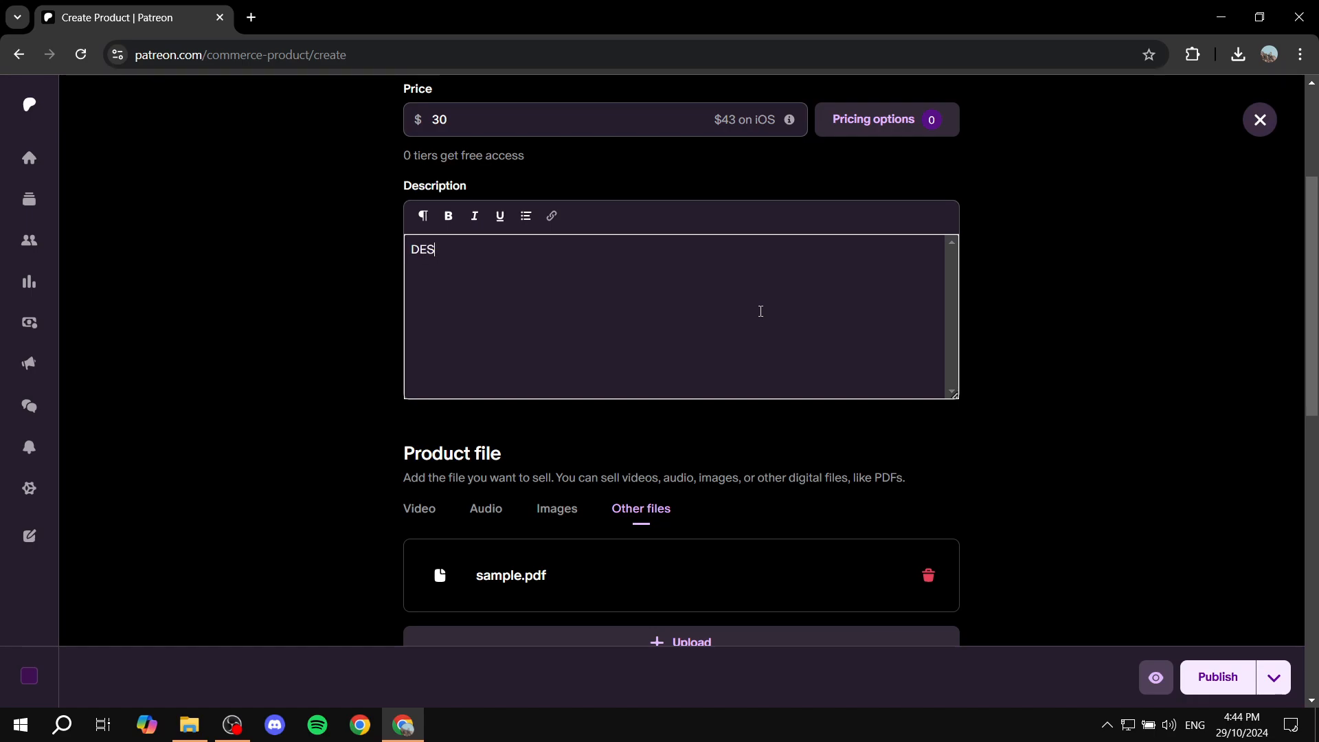
pyautogui.write('CRIPT')
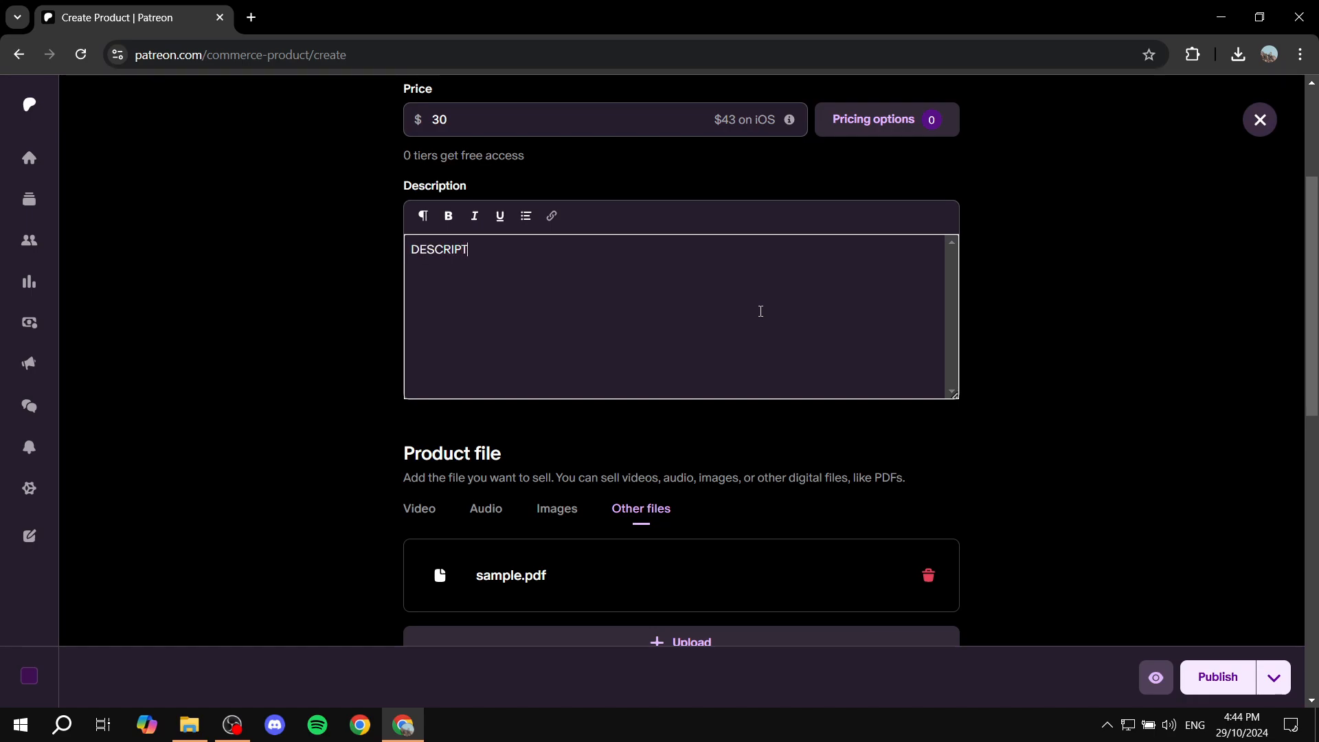
pyautogui.scroll(-3)
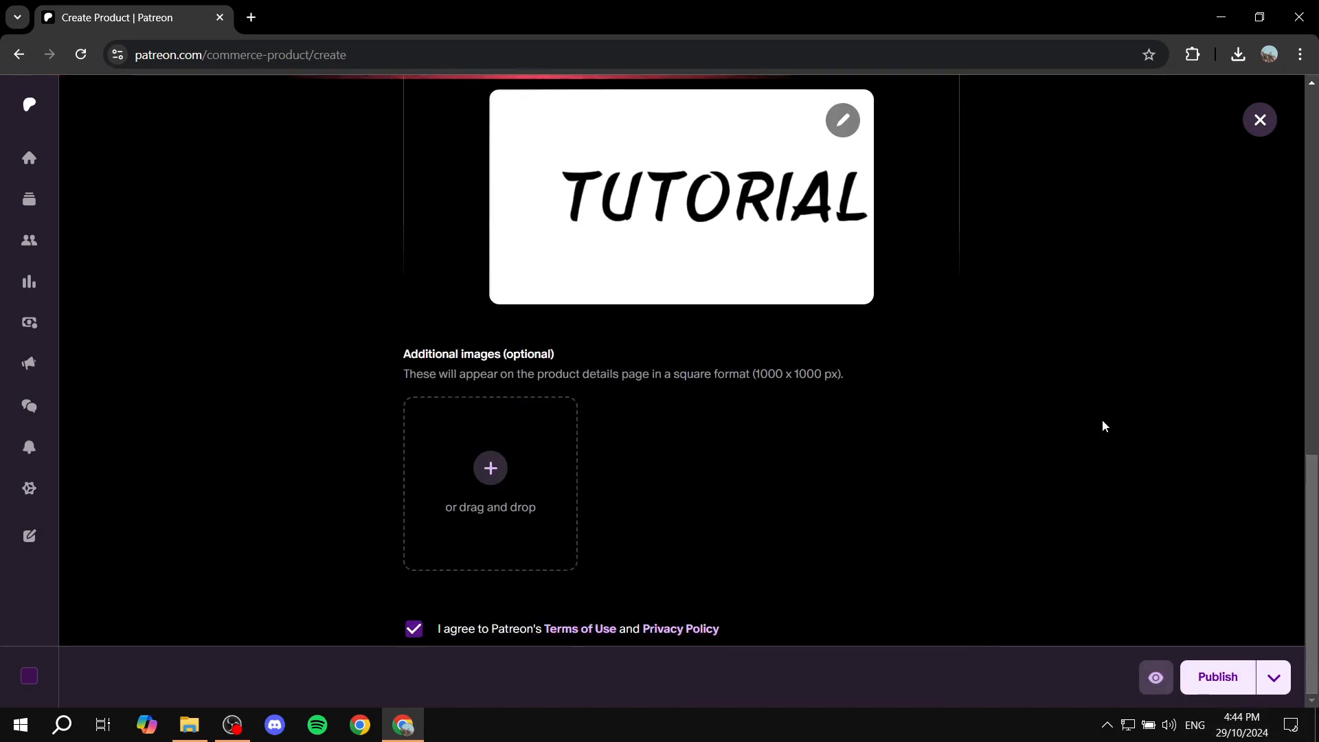
# Publish the Sample PDF product and dismiss the 'Your first product is ready!' notice.
pyautogui.click(1213, 676)
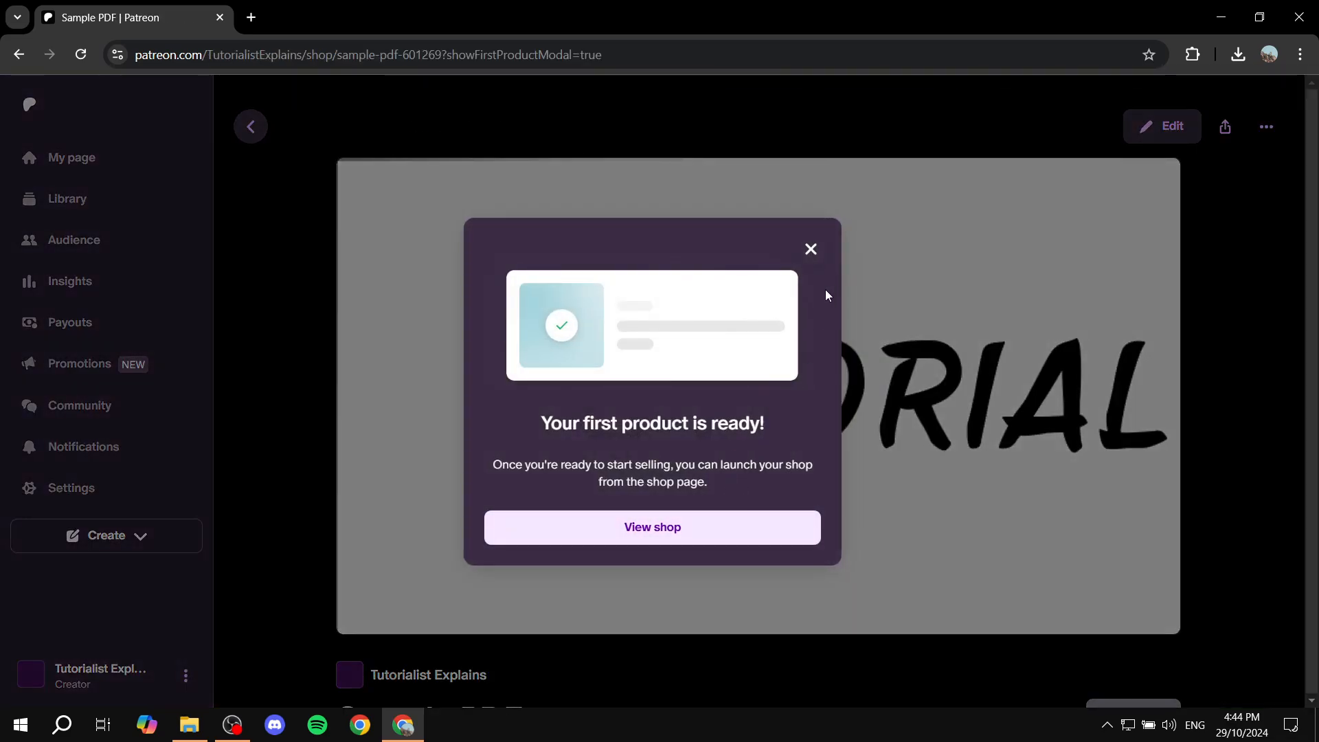
pyautogui.click(809, 249)
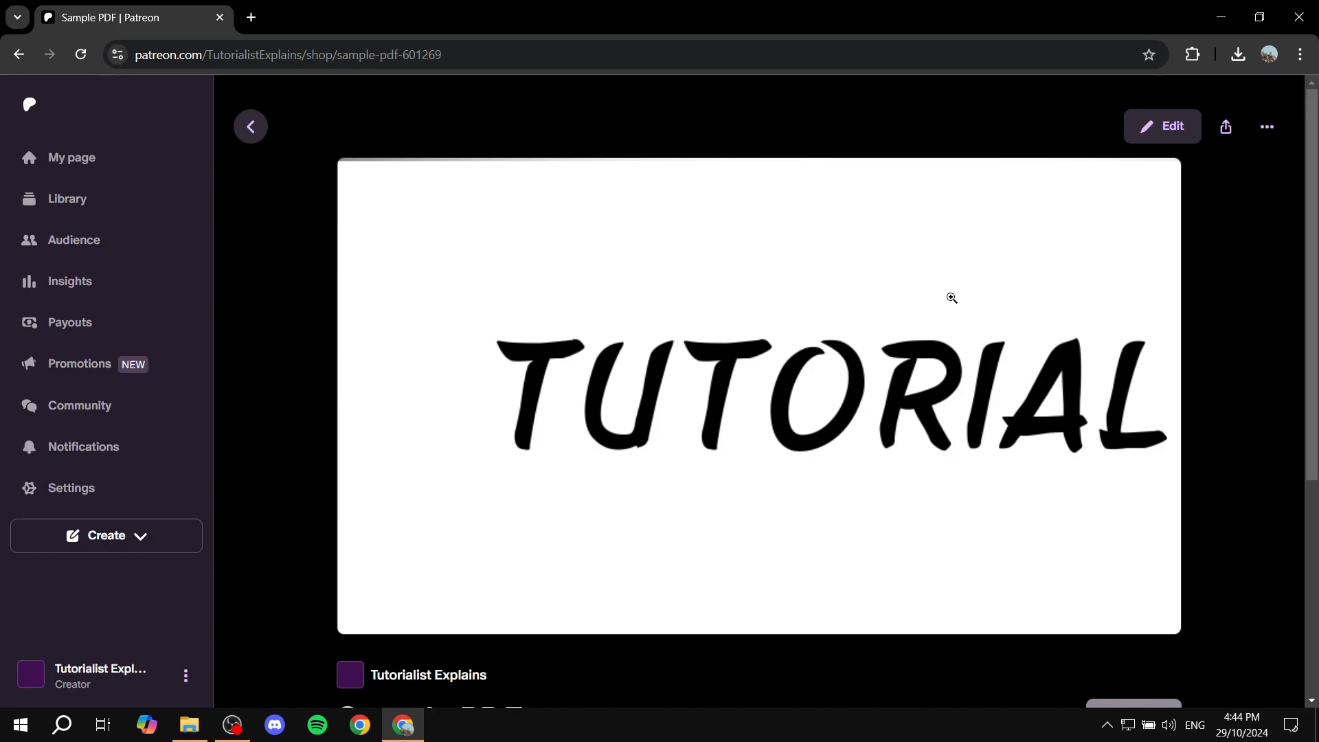